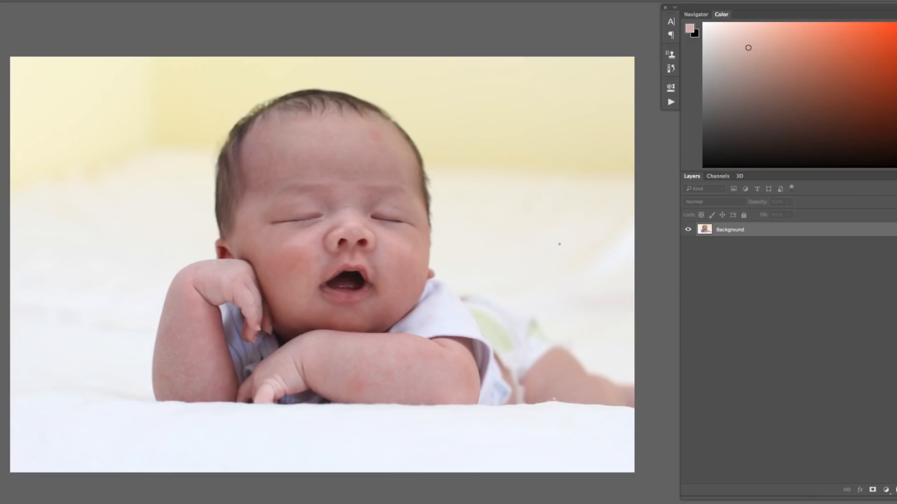
Step: View the Red and Green channels individually, then duplicate the Green channel
click(718, 176)
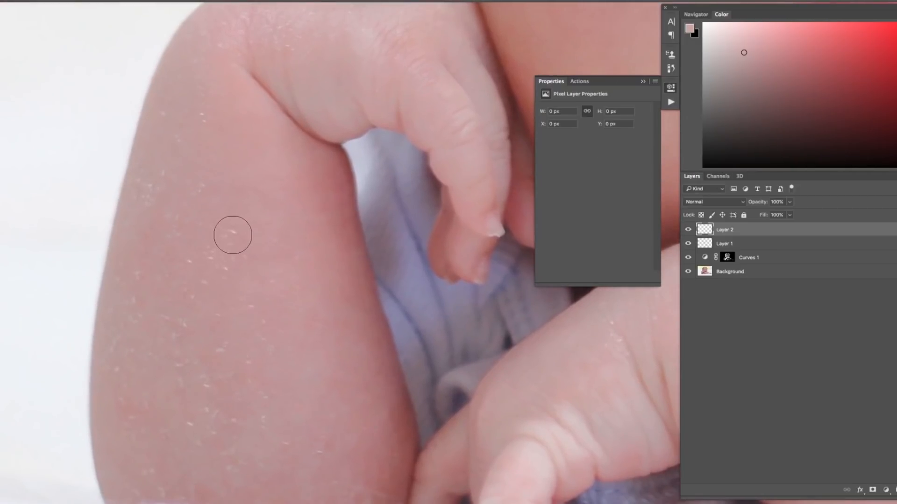
click(224, 229)
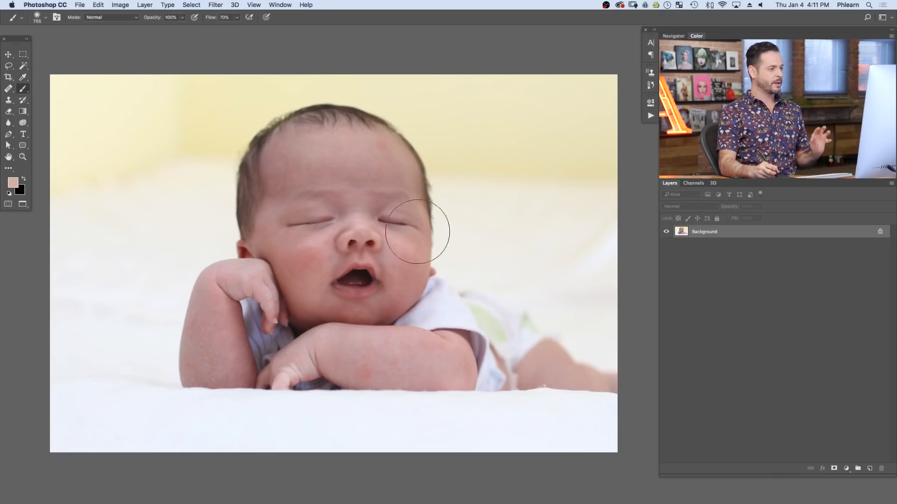
drag(417, 231, 372, 323)
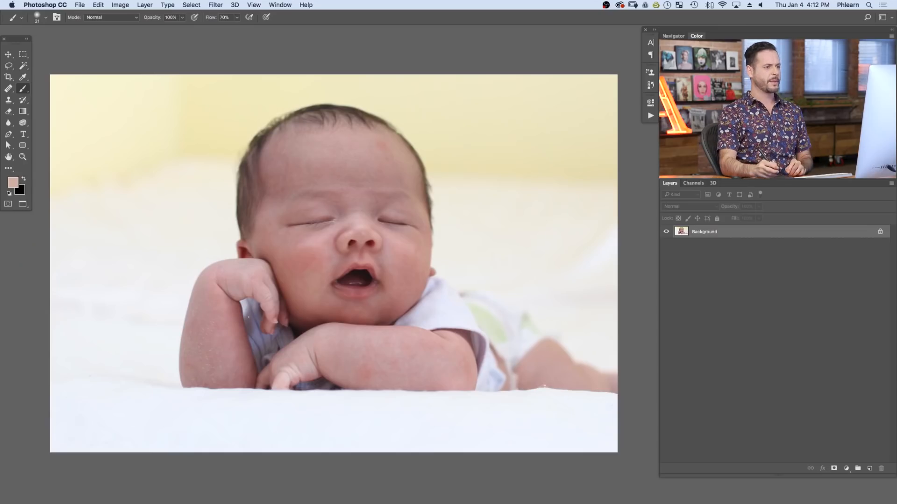
click(693, 183)
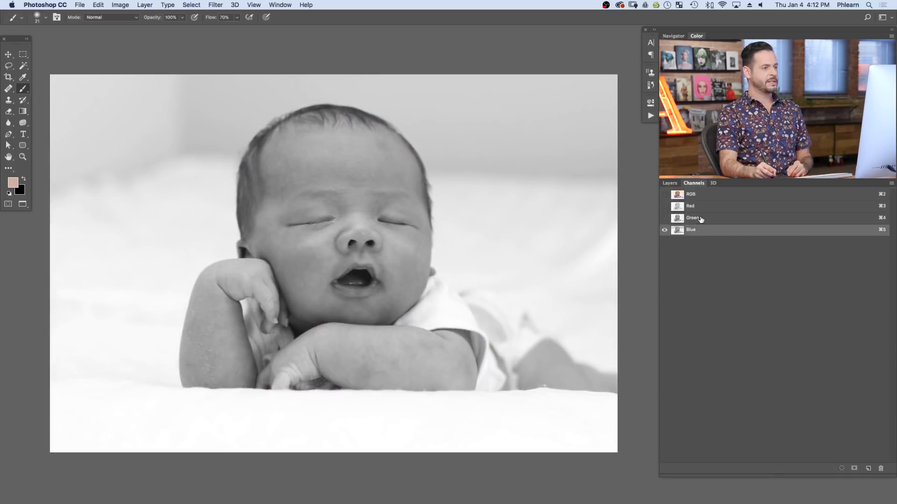
click(690, 206)
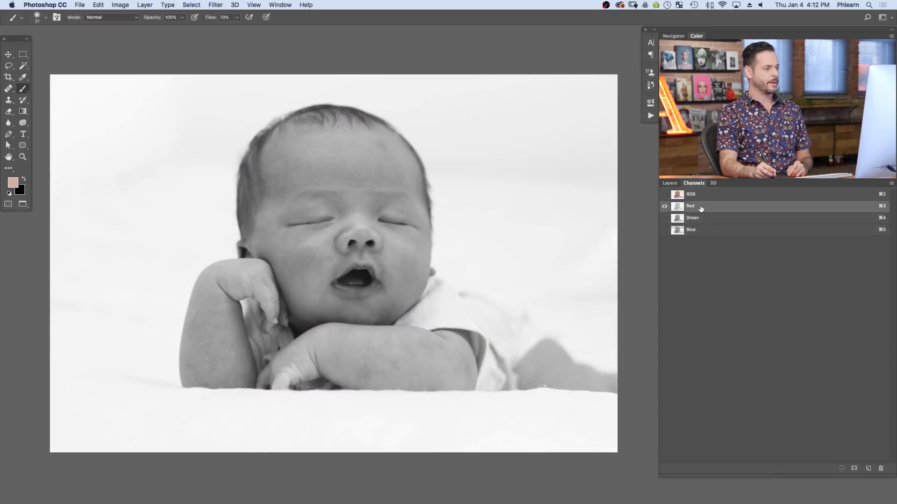
click(690, 194)
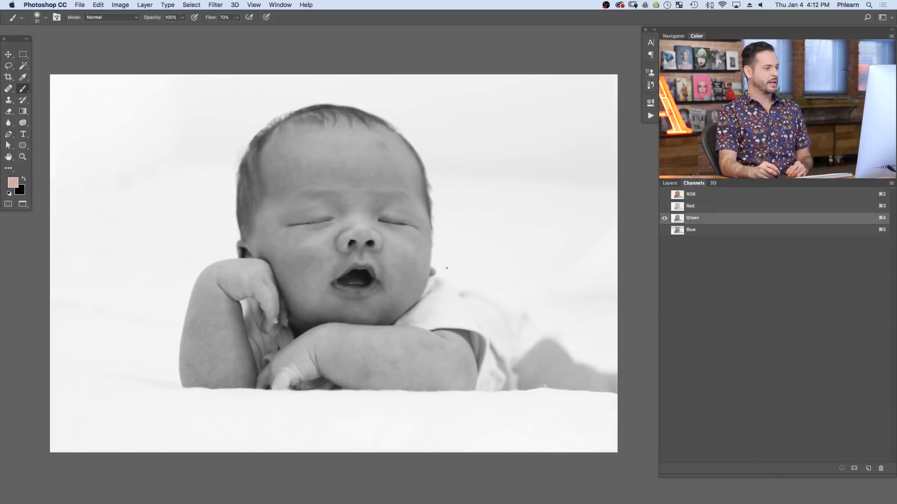
click(690, 230)
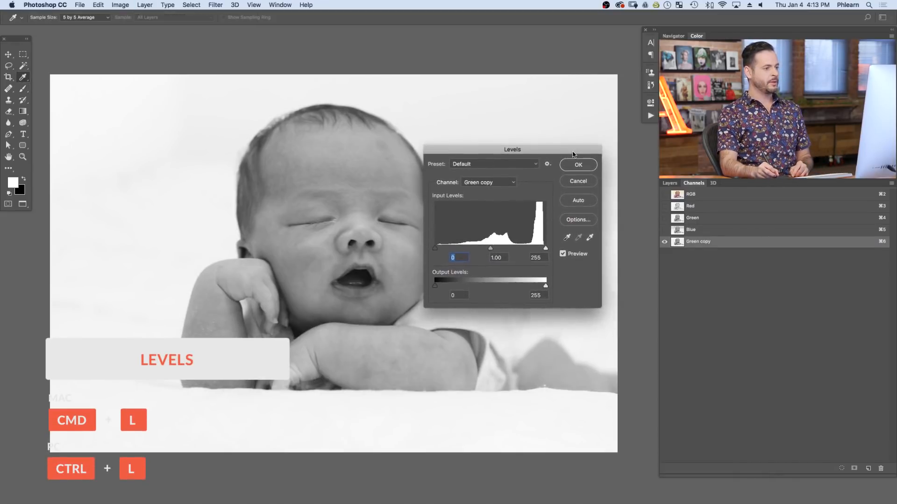
Step: Apply Levels to Green copy: white input about 165, midtones about 0.49
drag(545, 247, 541, 248)
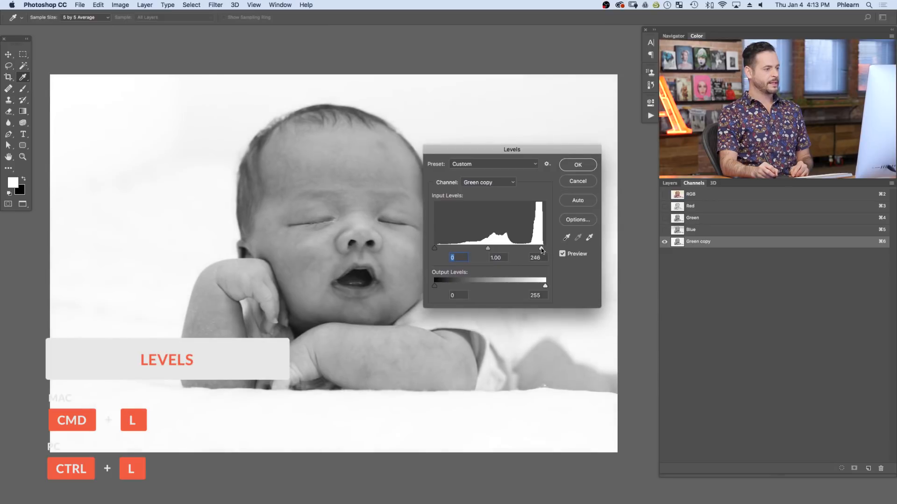
drag(541, 248, 526, 248)
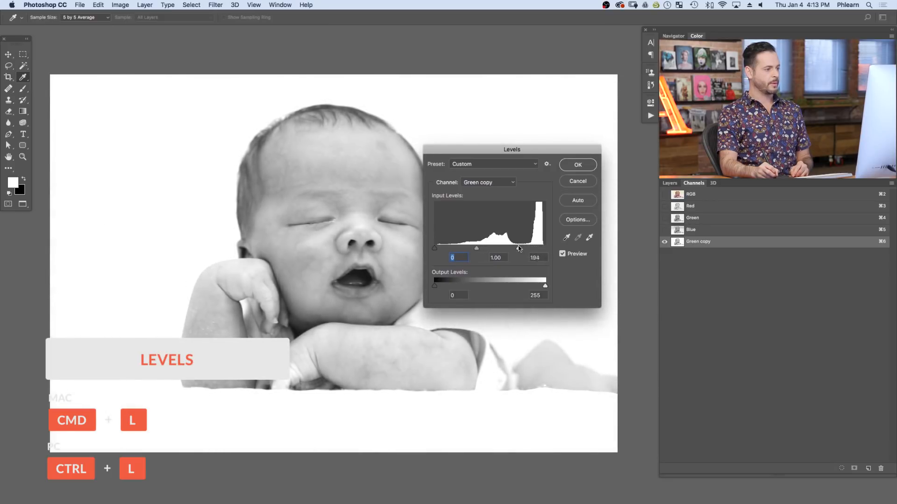
drag(531, 248, 510, 248)
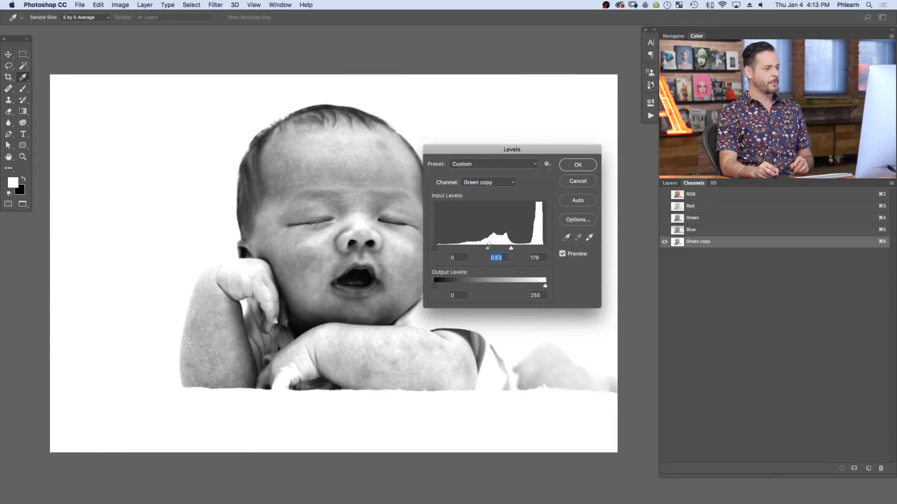
drag(511, 248, 504, 248)
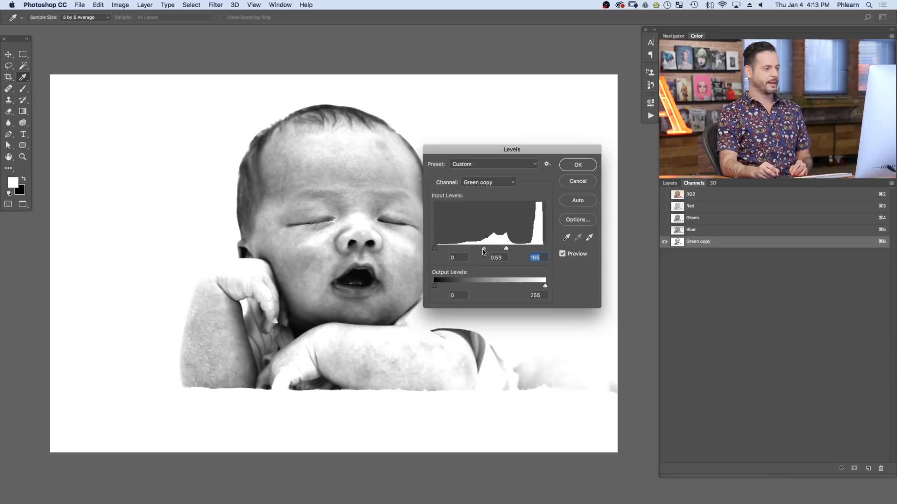
drag(505, 248, 486, 248)
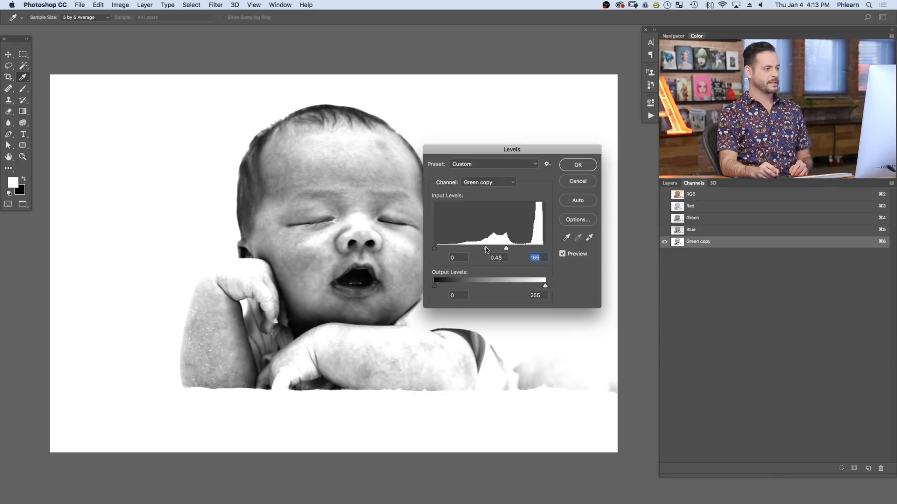
drag(505, 248, 485, 248)
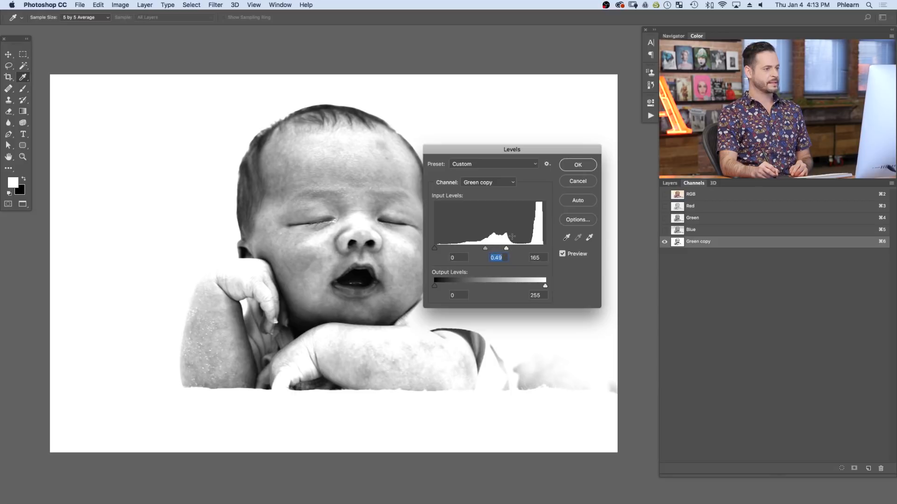
click(577, 165)
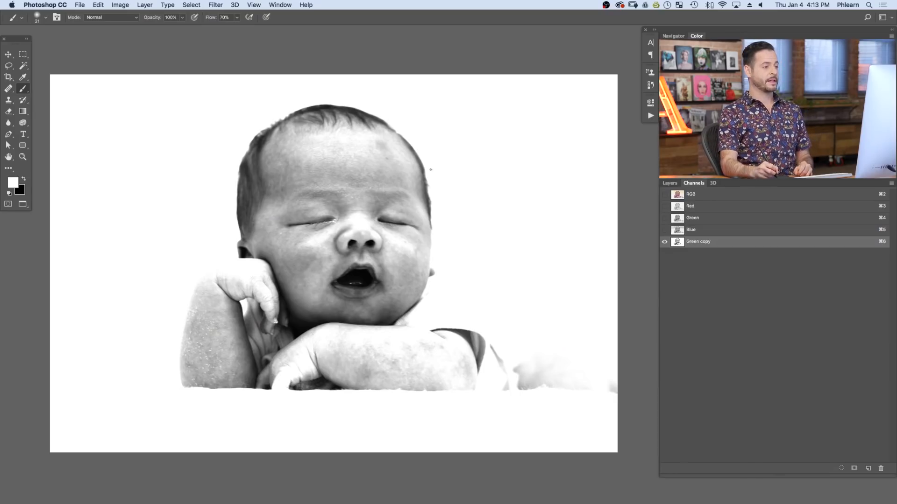
Step: Load Green copy as a selection and create the Curves 1 adjustment layer from it
click(677, 241)
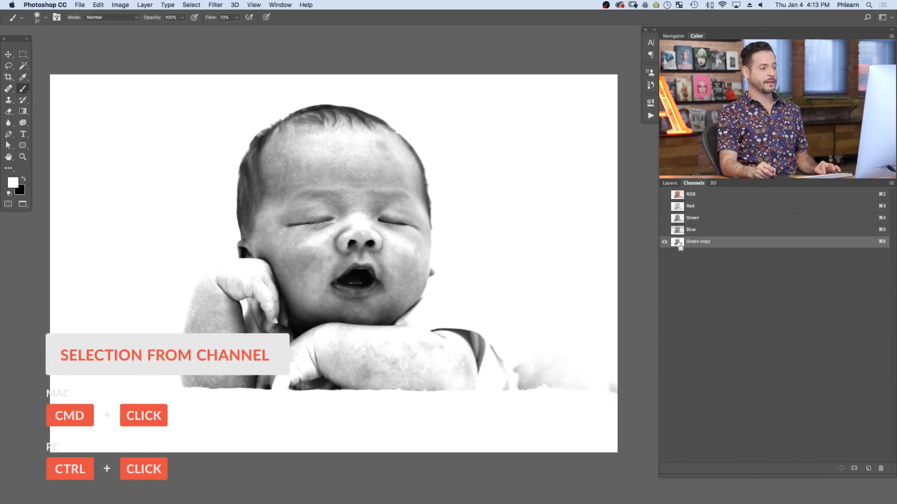
click(677, 242)
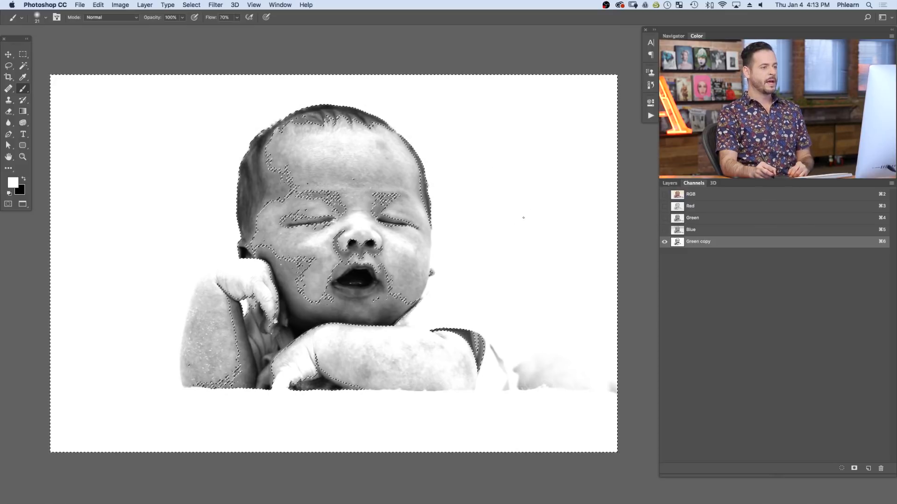
click(668, 183)
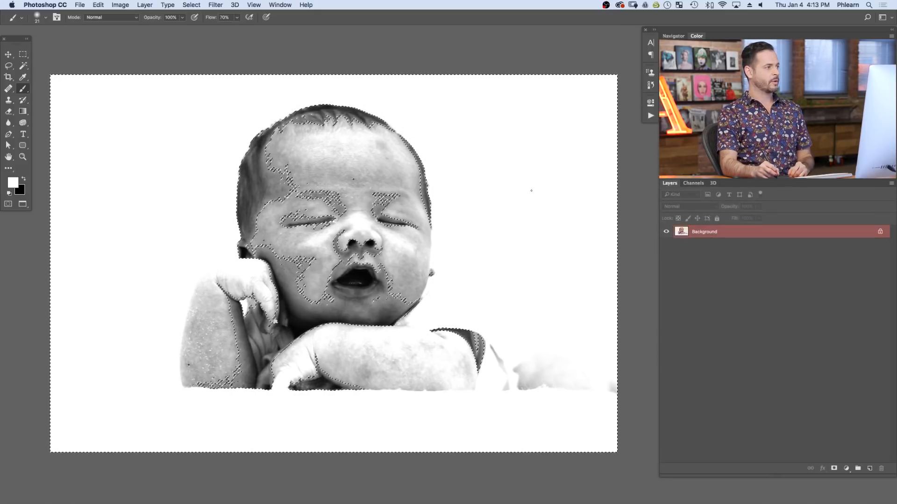
click(145, 5)
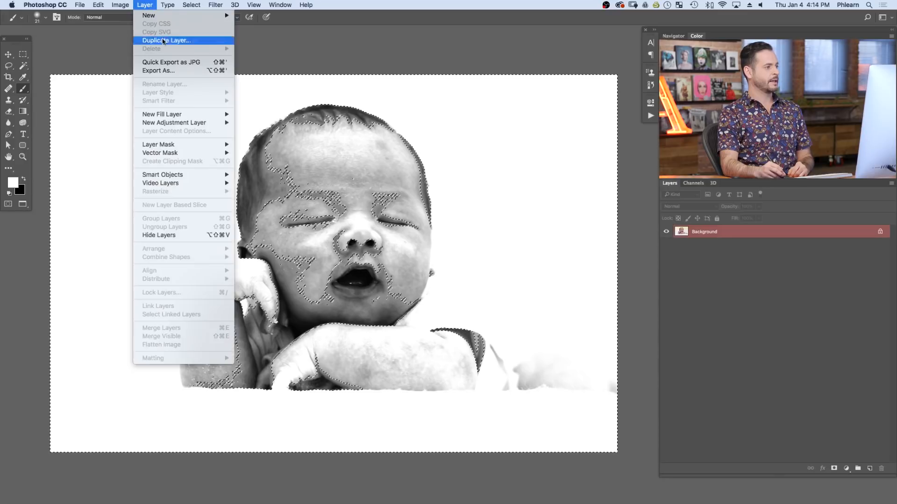
mouse_move(174, 122)
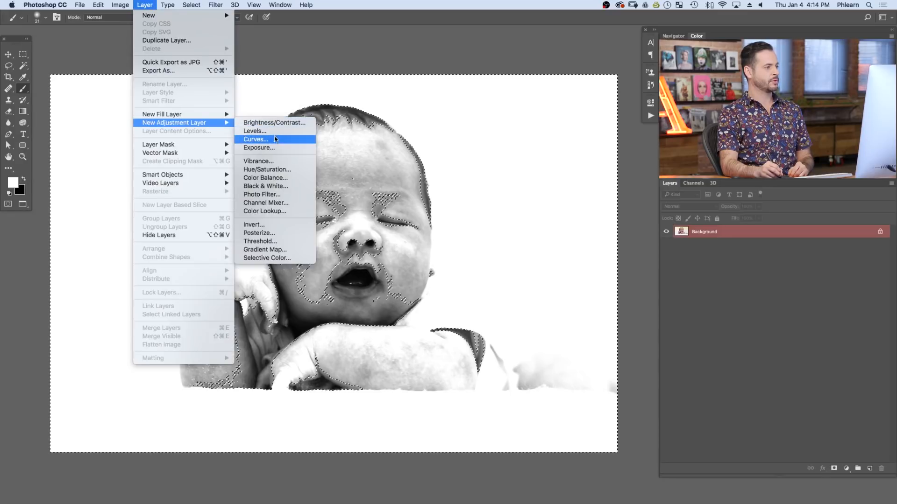
click(256, 139)
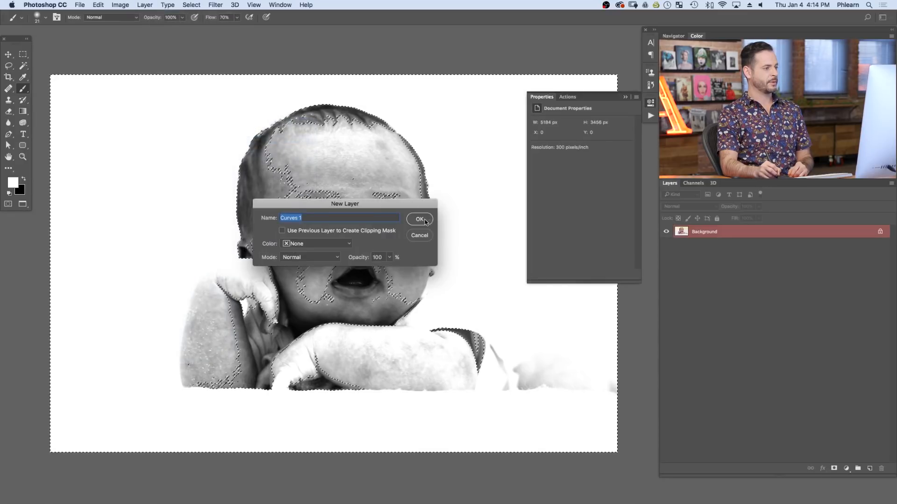
click(420, 219)
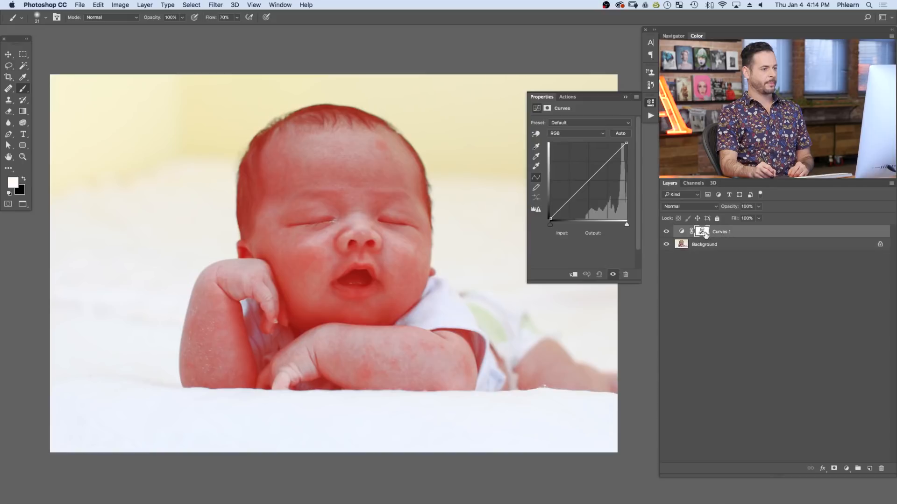
Step: Preview the Curves layer mask on its own, then return to the colour photo
click(701, 232)
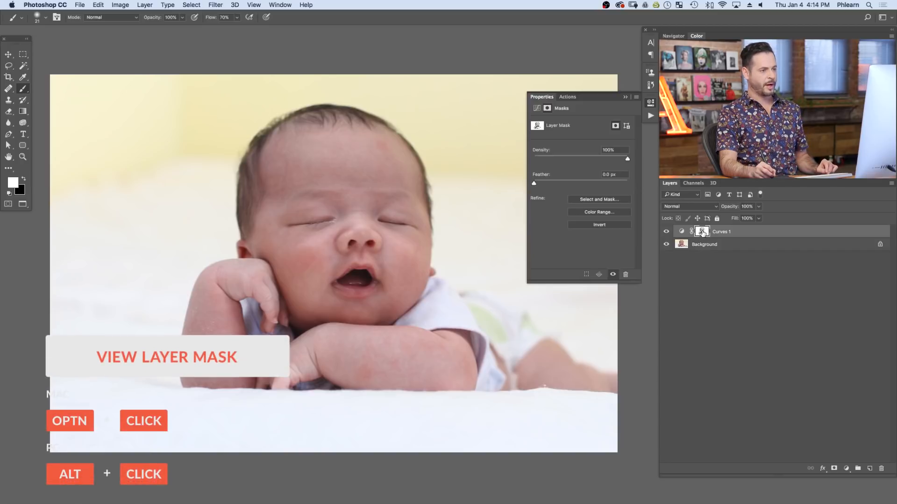
click(701, 232)
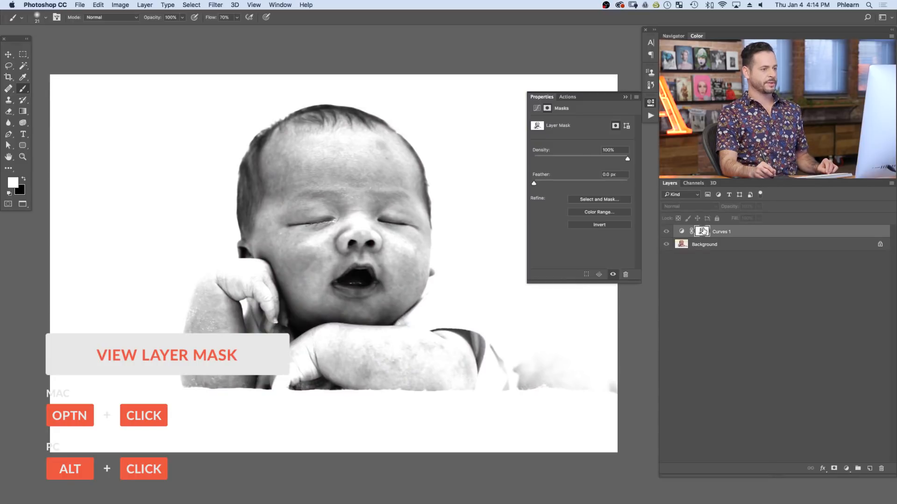
click(702, 231)
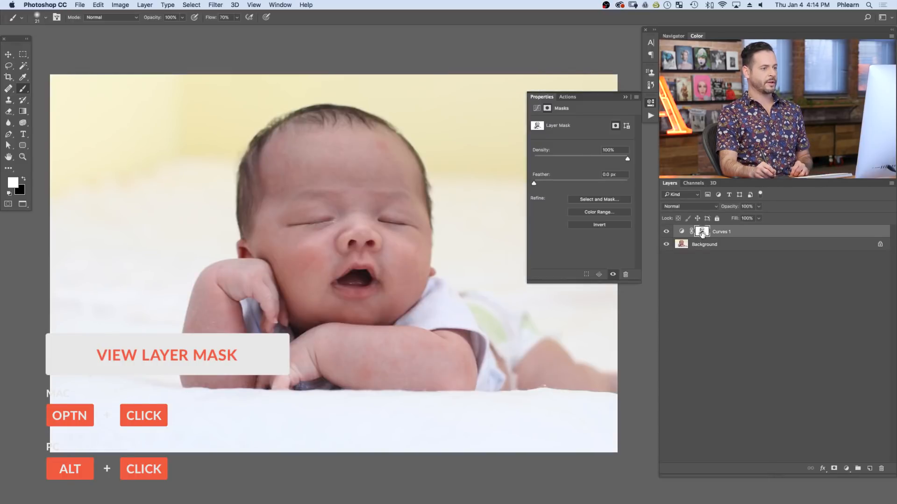
click(701, 232)
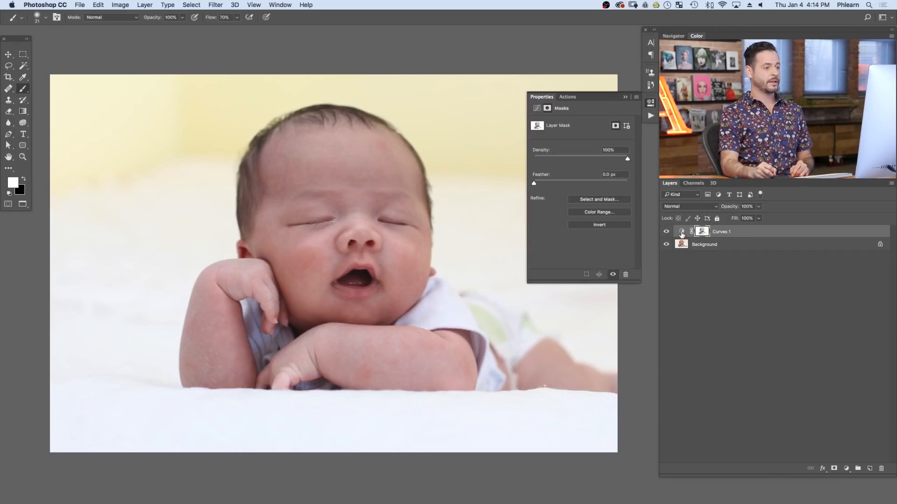
Step: Try strong and moderate RGB curve lifts, settling near the diagonal
click(681, 231)
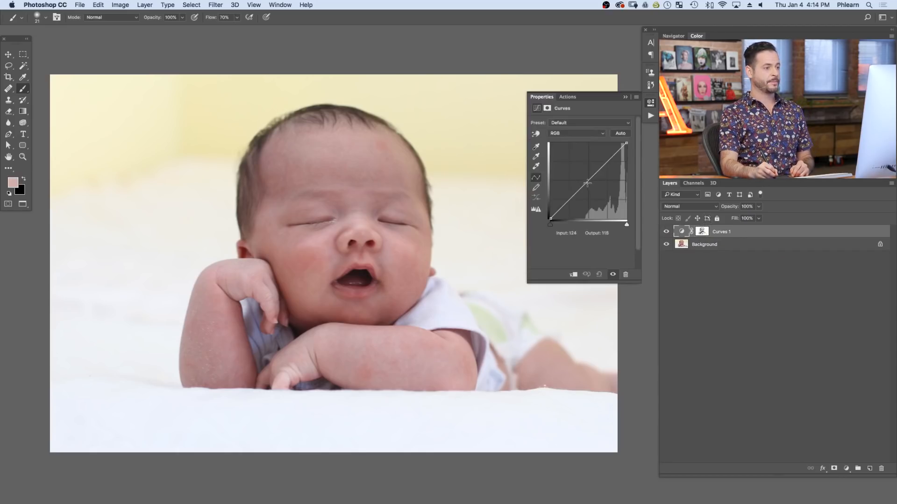
drag(586, 183, 581, 170)
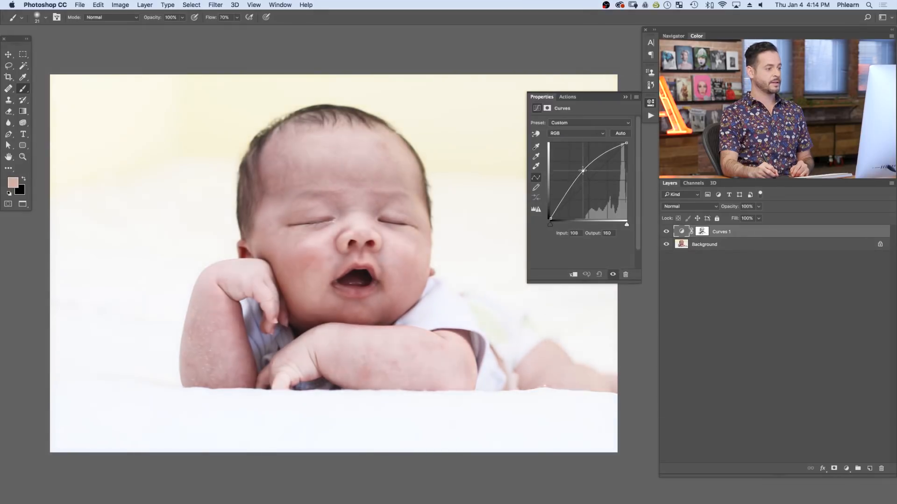
drag(581, 170, 581, 169)
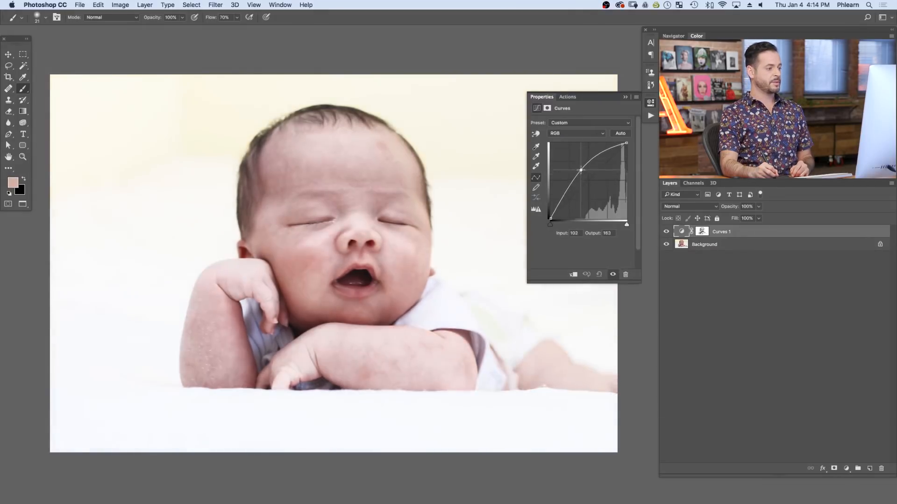
drag(581, 170, 585, 175)
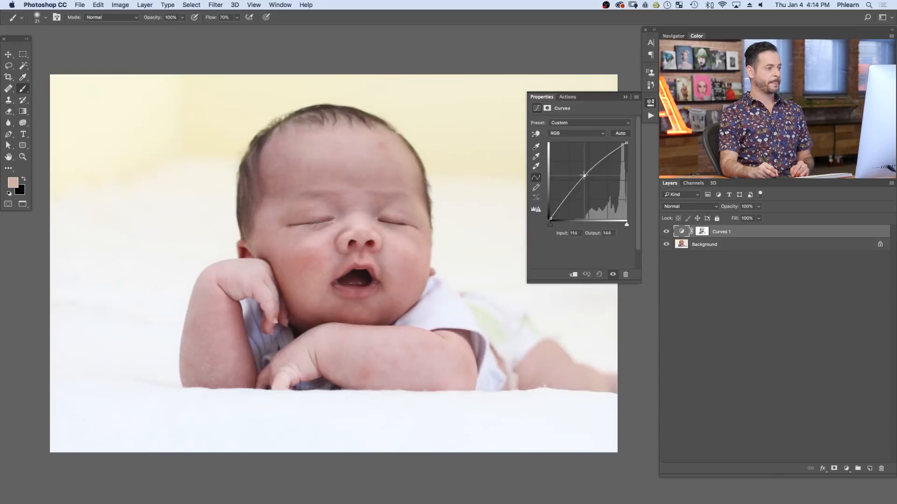
drag(584, 176, 581, 173)
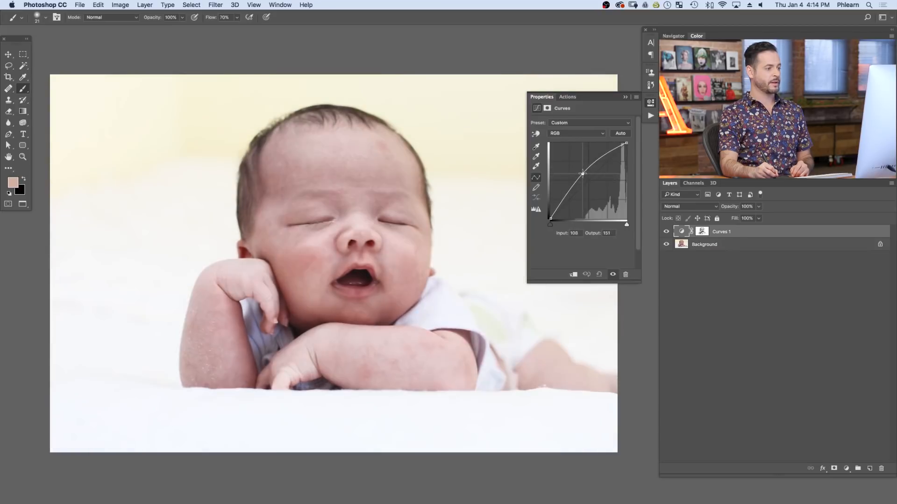
drag(581, 174, 577, 168)
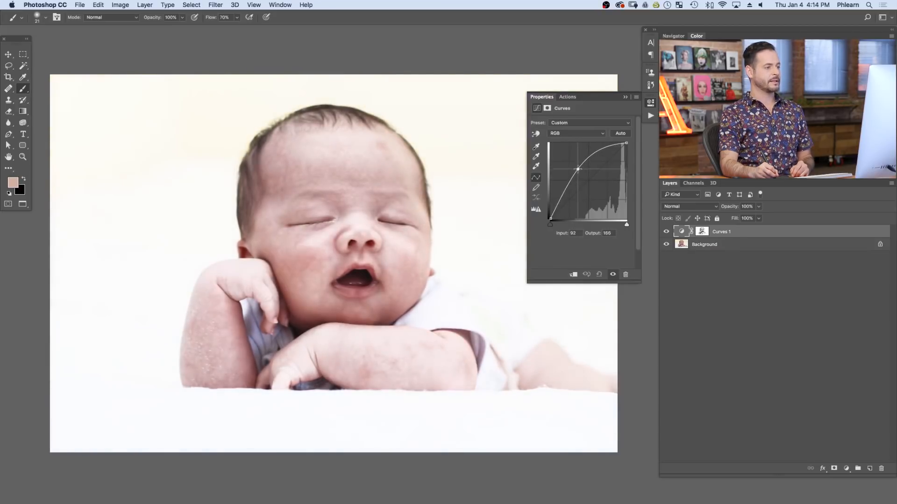
drag(578, 168, 585, 180)
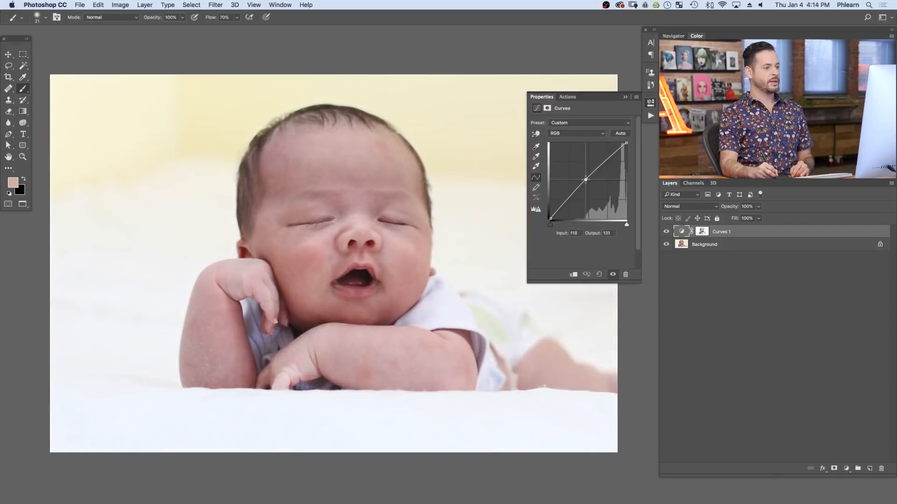
Step: Invert the Curves mask with Cmd+I and display the mask alone
click(701, 232)
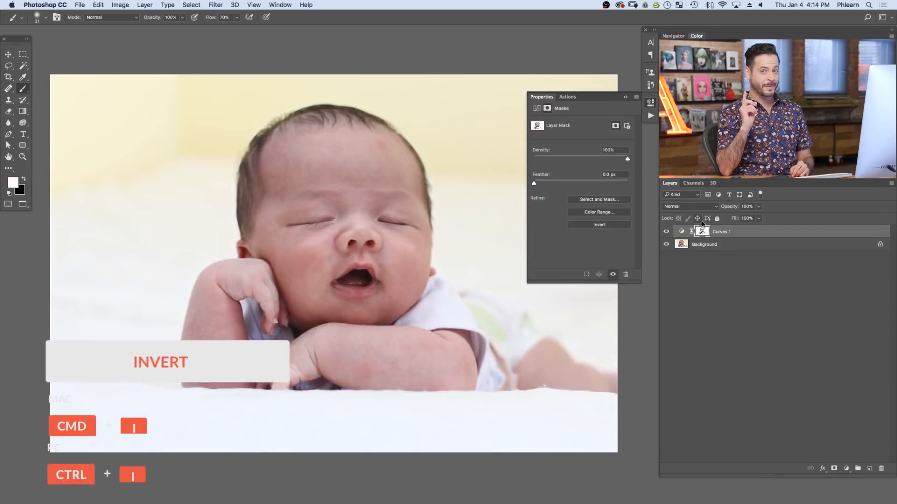
mouse_move(696, 219)
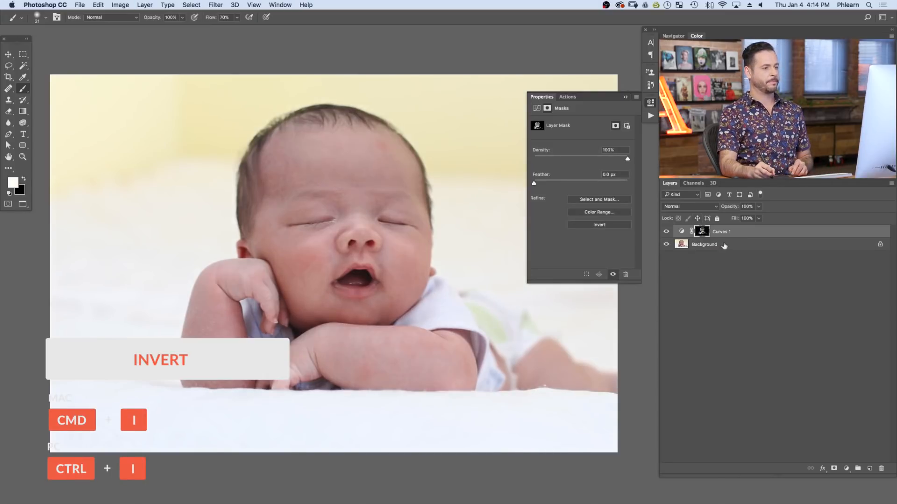
key(cmd+i)
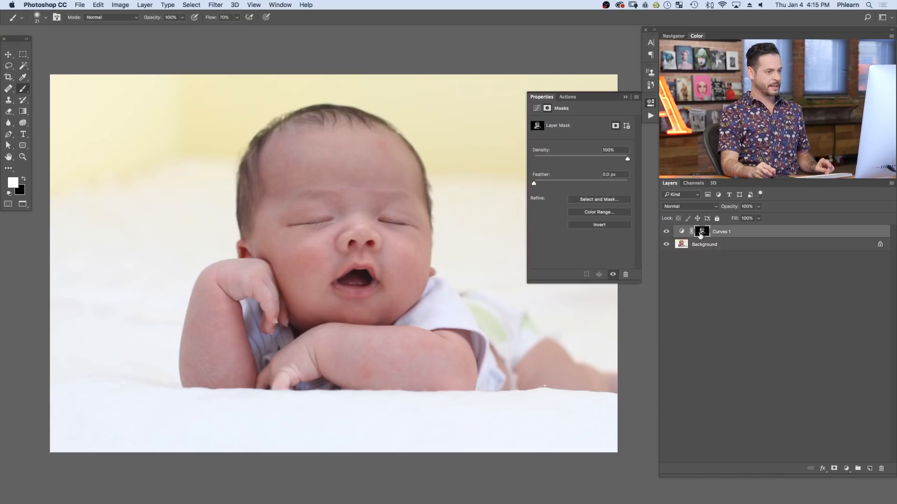
click(700, 231)
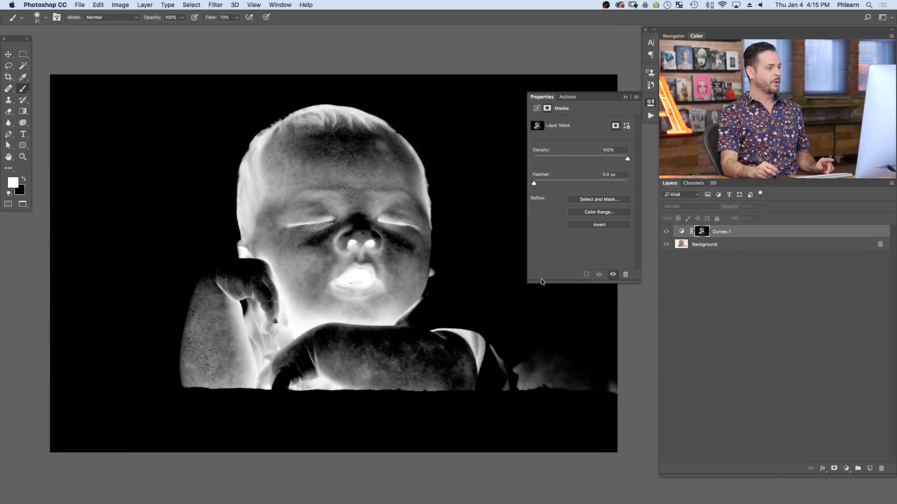
mouse_move(421, 301)
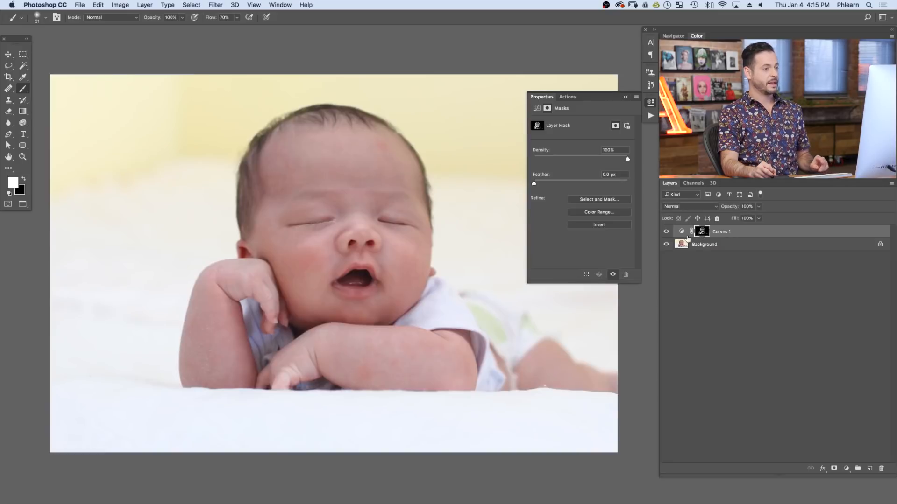
Step: Raise the RGB curve midpoint until the masked shadowed skin looks evenly lit
click(681, 232)
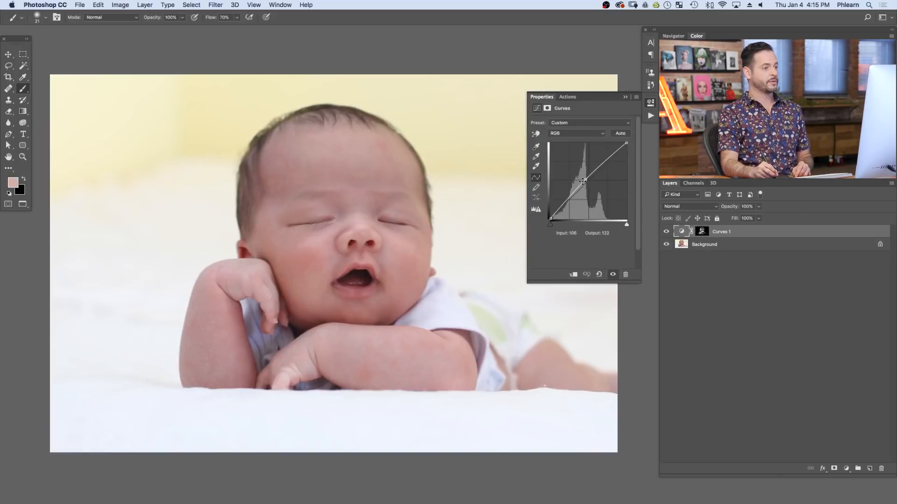
drag(583, 182, 588, 182)
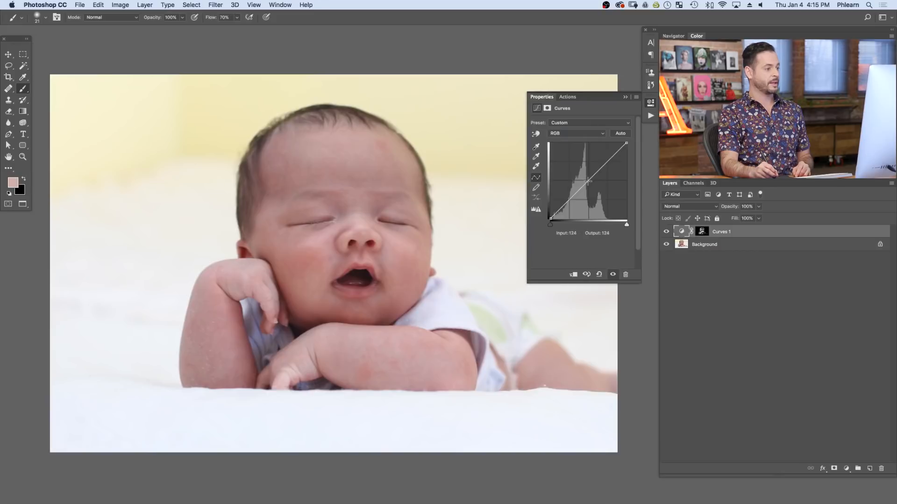
drag(588, 182, 581, 171)
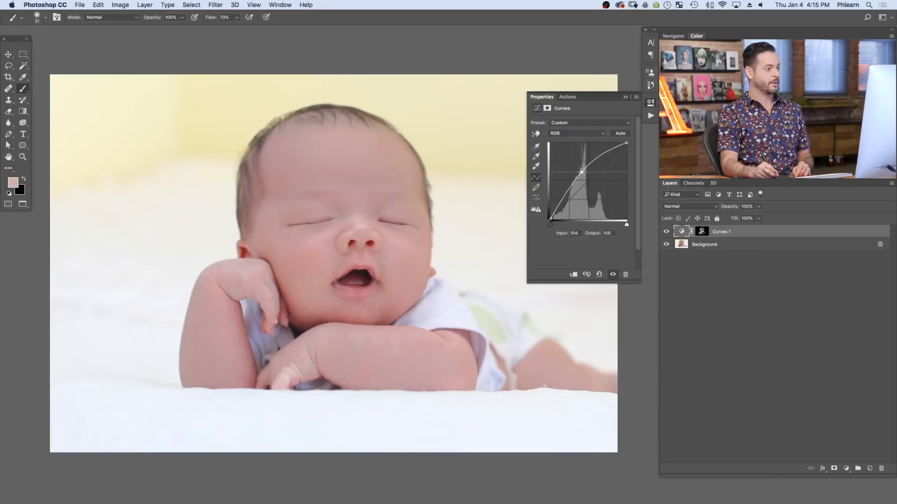
drag(582, 171, 584, 174)
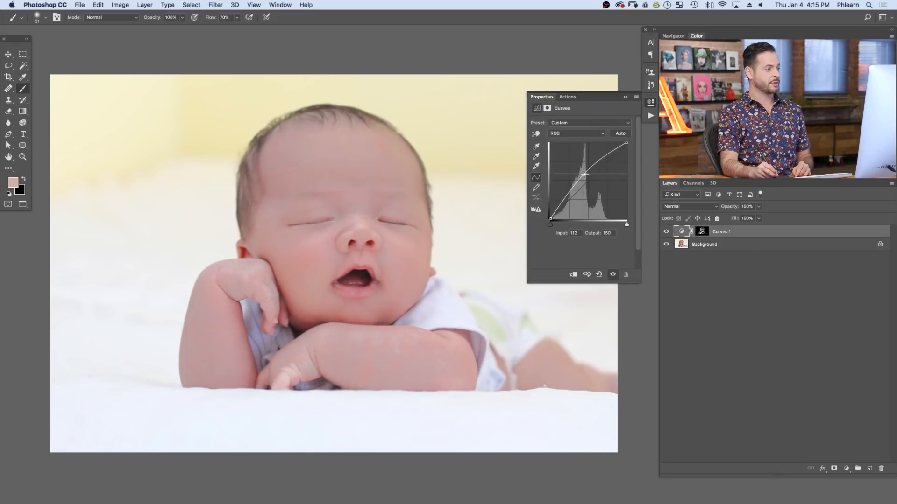
drag(584, 173, 585, 176)
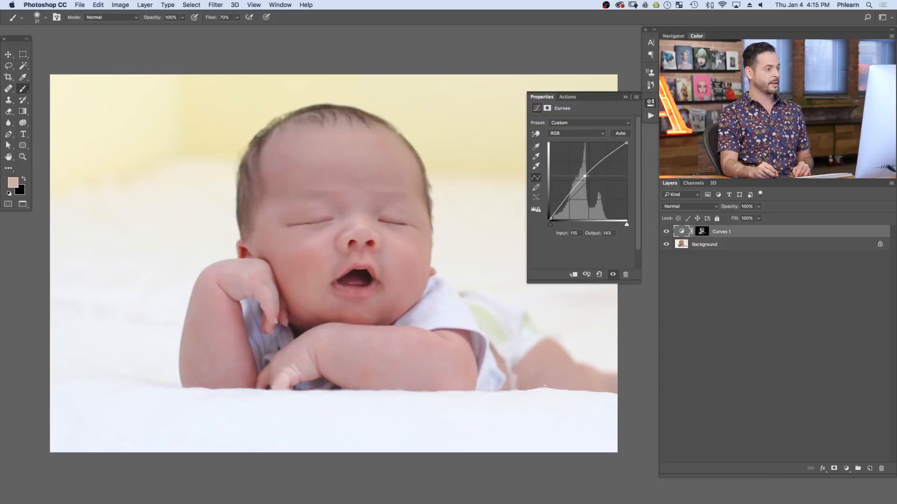
drag(585, 176, 585, 174)
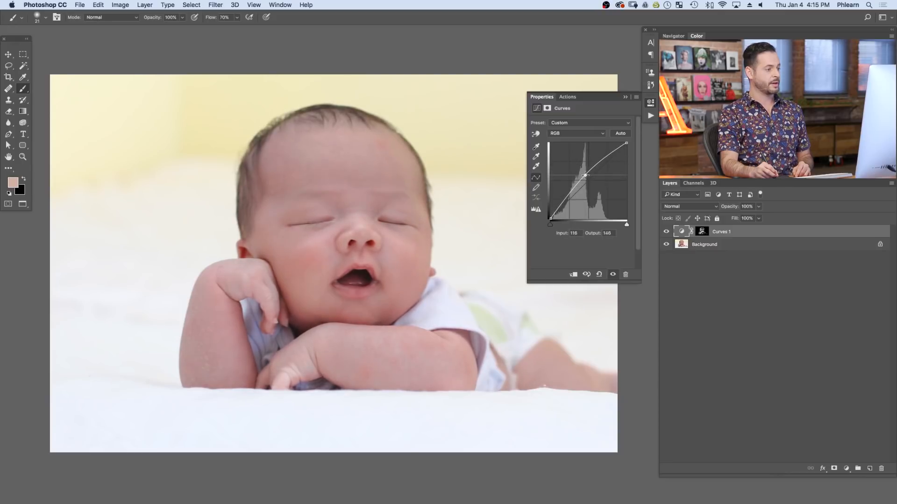
drag(585, 176, 585, 173)
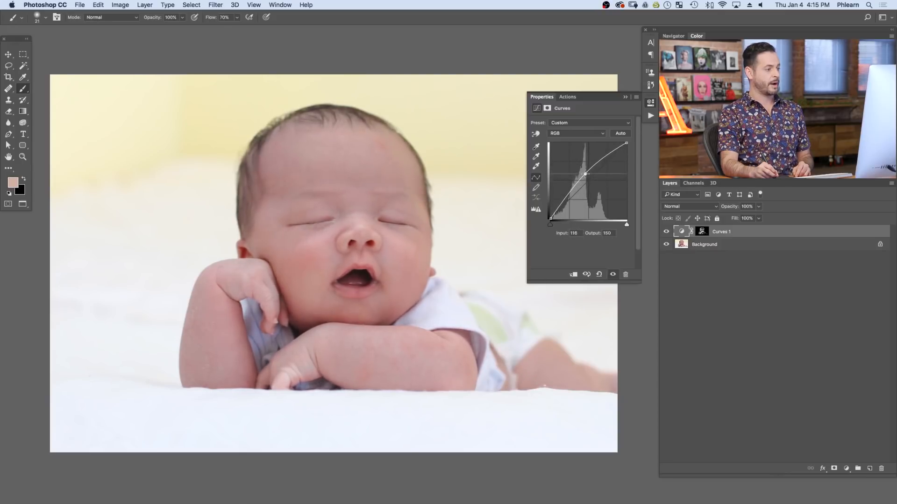
drag(585, 173, 584, 171)
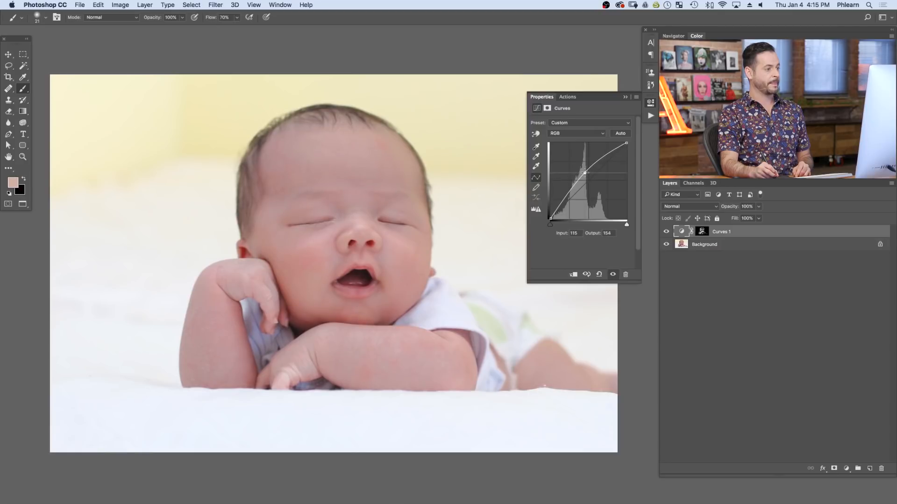
drag(584, 172, 586, 175)
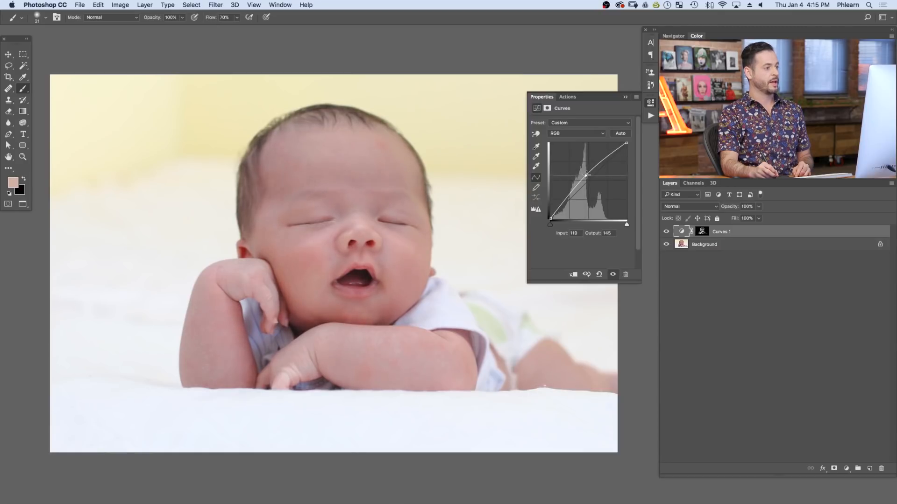
drag(586, 176, 582, 171)
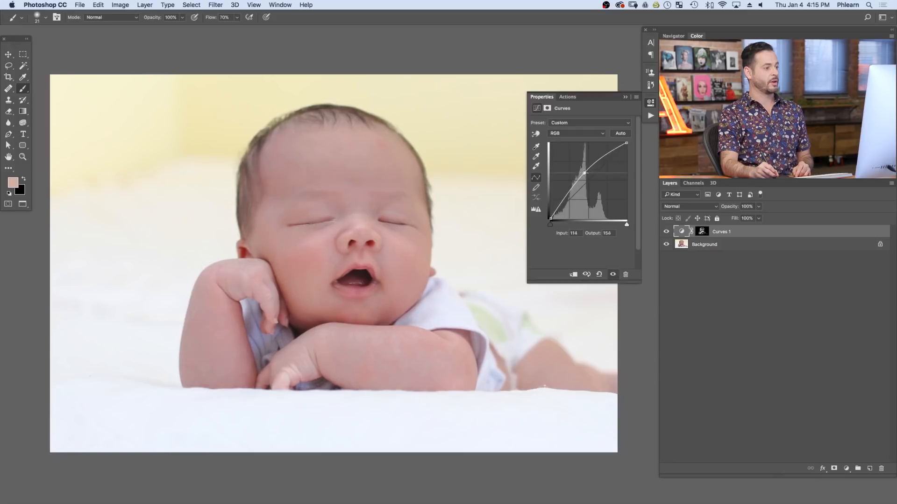
drag(583, 172, 591, 174)
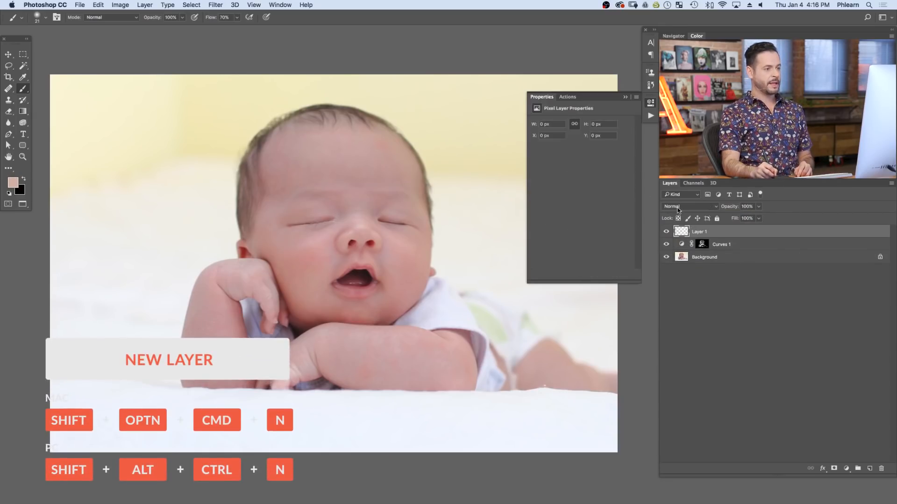
Step: Set the new layer to Color mode and brush sampled skin tone over the blotchy forearm
click(689, 206)
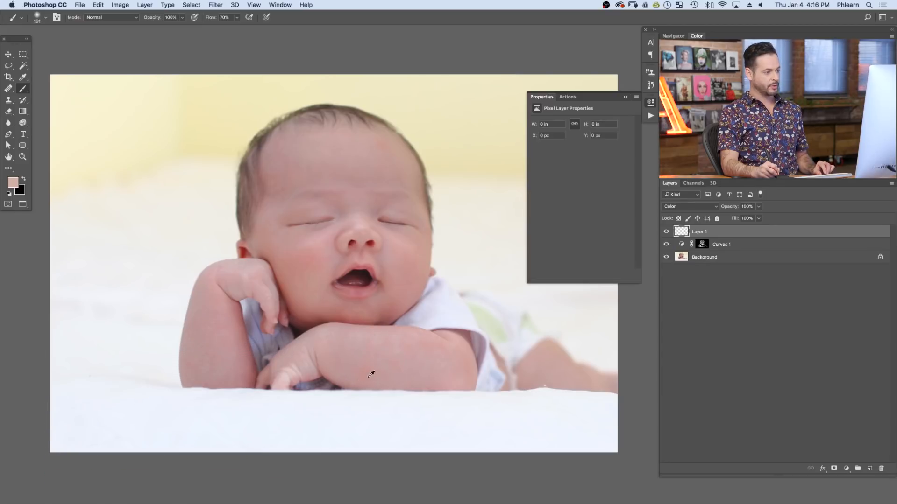
key(b)
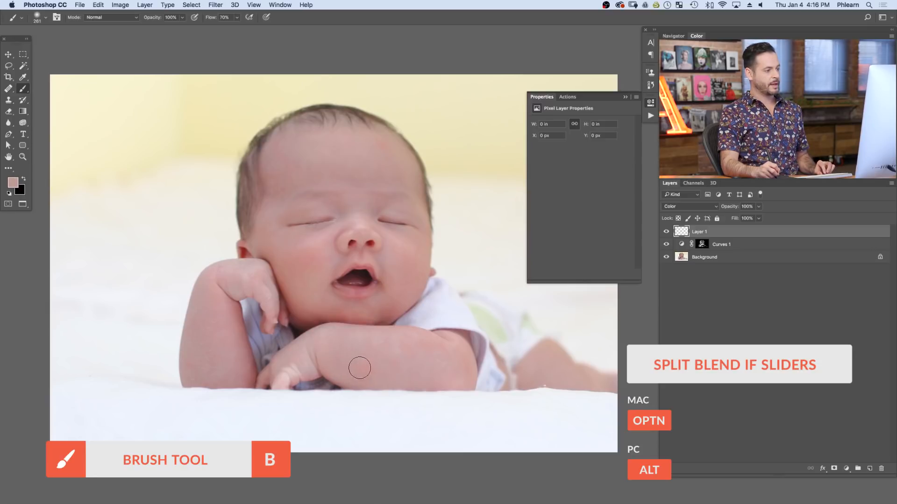
drag(359, 368, 458, 360)
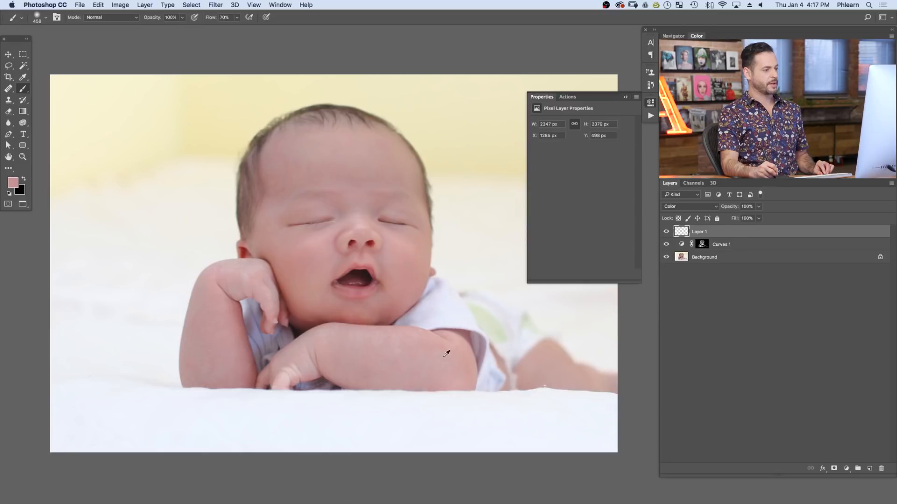
mouse_move(439, 356)
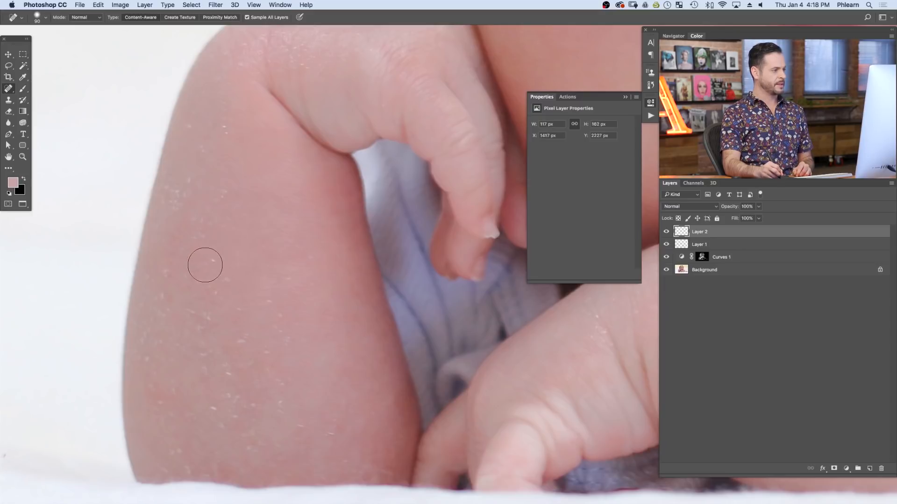
mouse_move(229, 270)
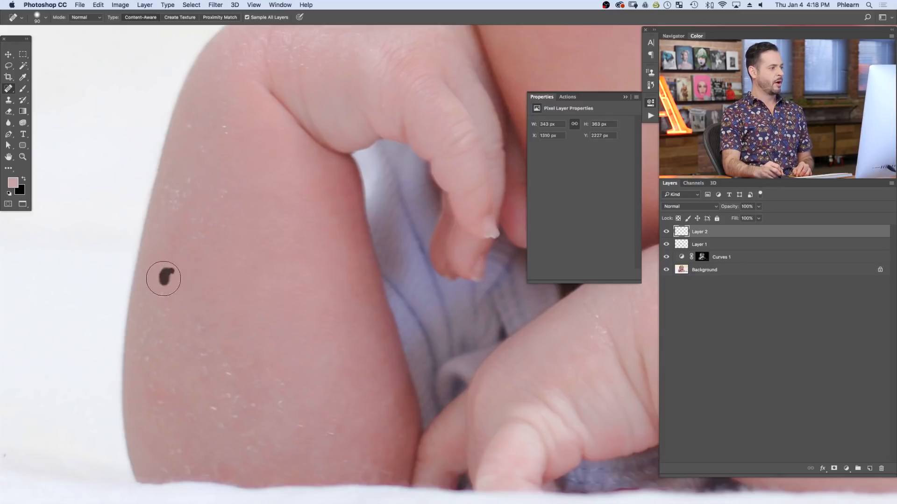
Step: Spot-heal a patch of dry, flaky skin on the baby's upper arm
click(163, 279)
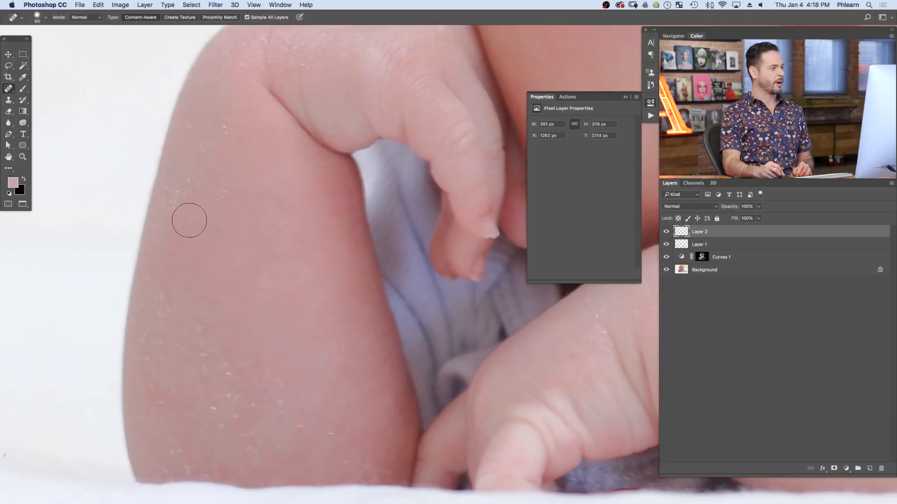
mouse_move(229, 229)
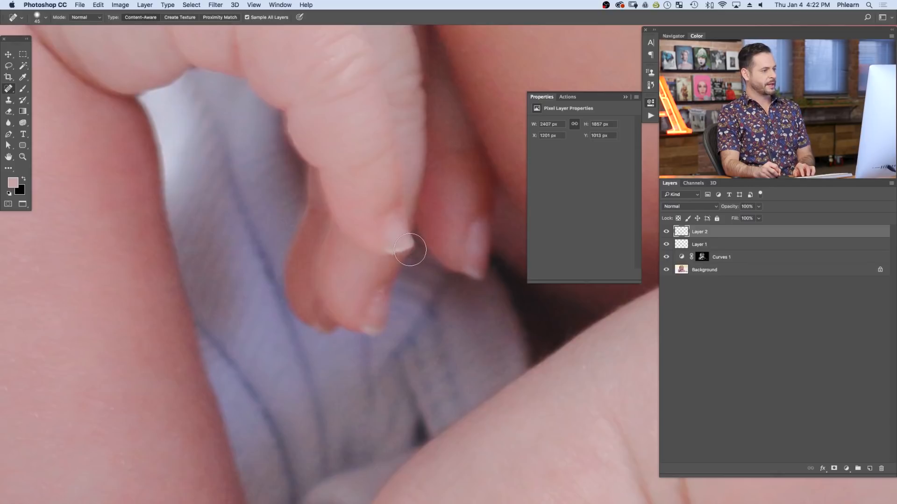
mouse_move(346, 207)
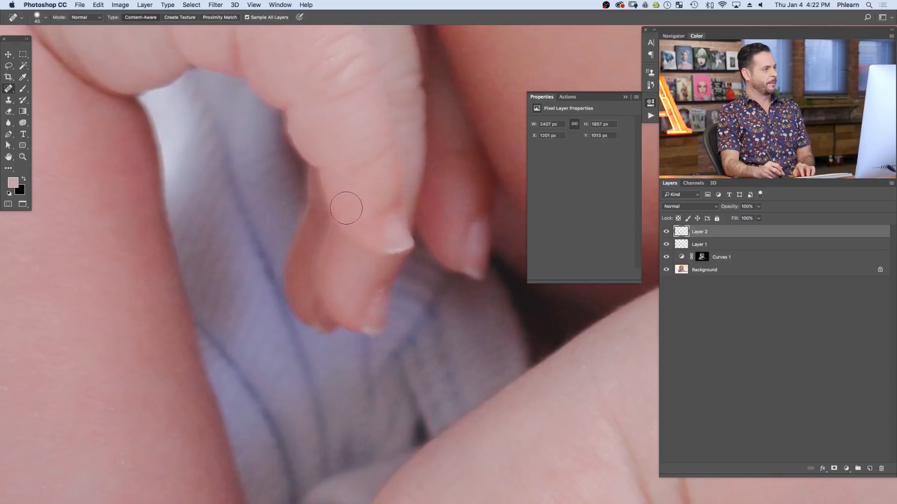
mouse_move(395, 249)
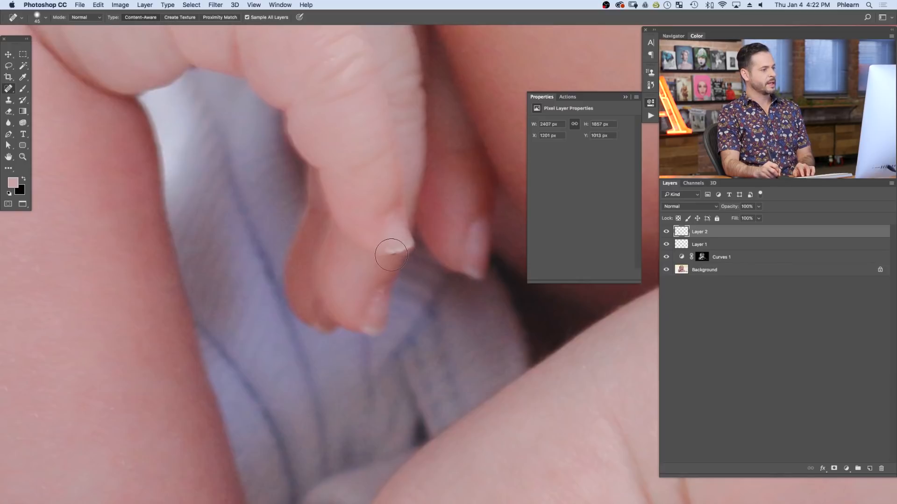
mouse_move(409, 249)
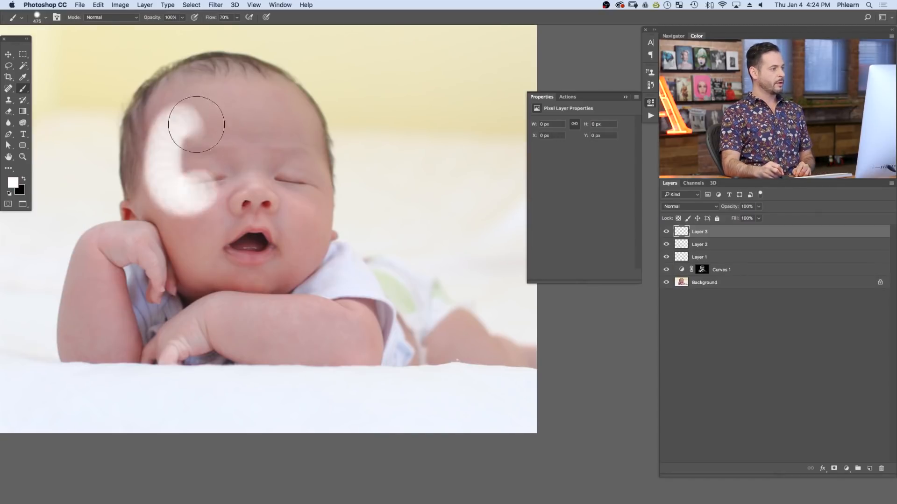
Step: Paint soft white over the baby's forehead, head, cheek, arms, body and legs
drag(196, 124, 318, 178)
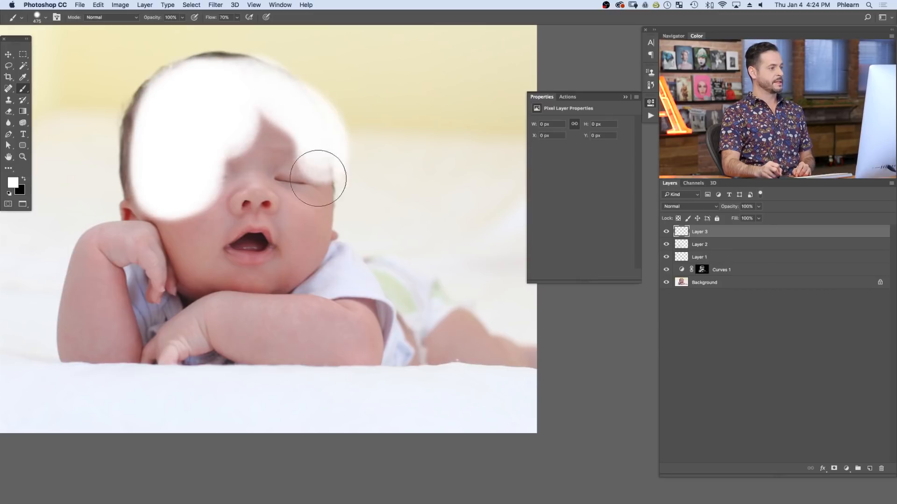
drag(320, 178, 160, 220)
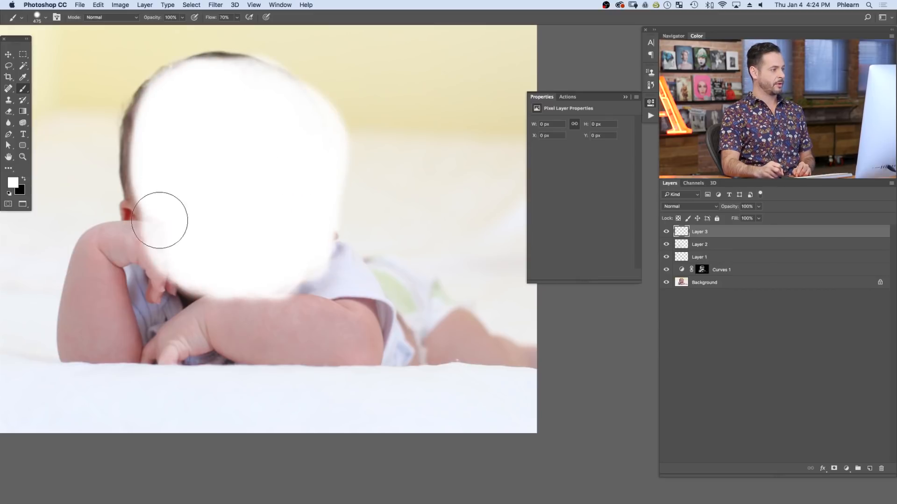
drag(160, 220, 106, 317)
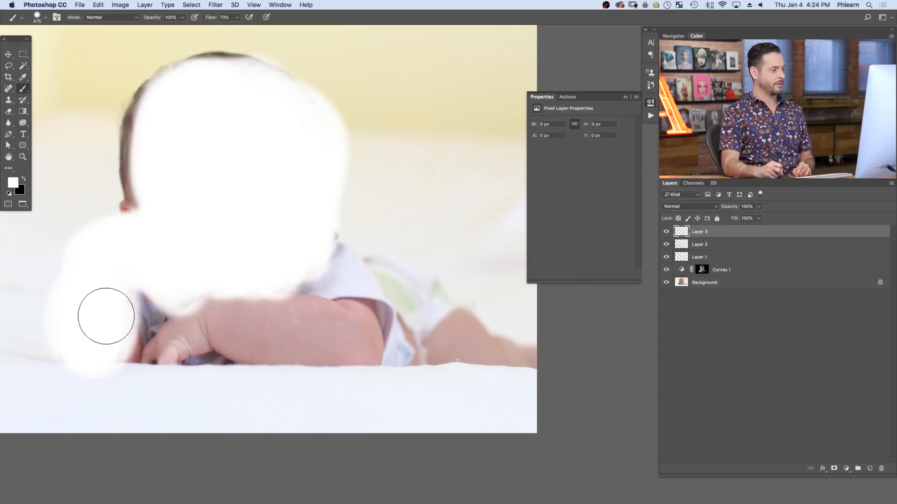
drag(106, 316, 336, 349)
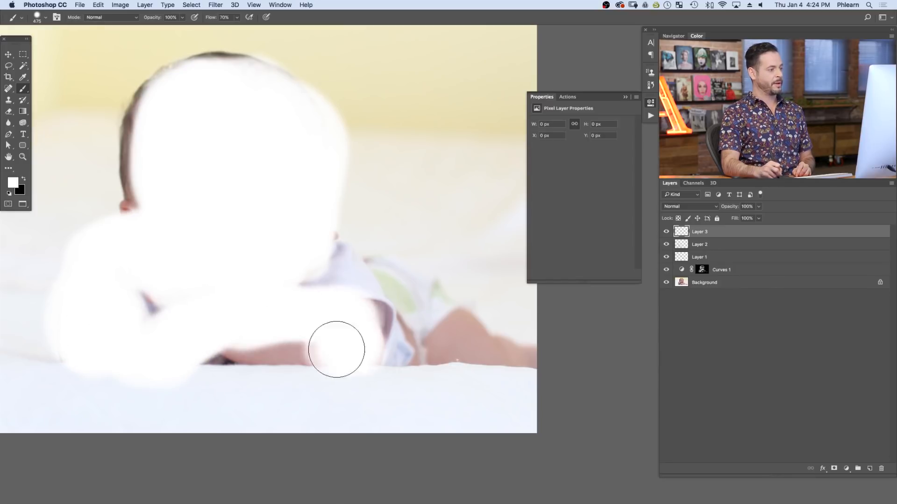
drag(337, 349, 466, 346)
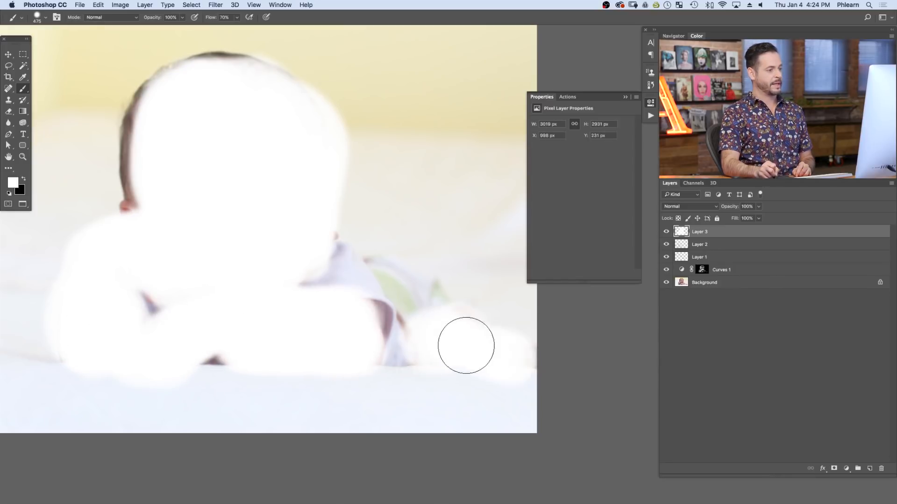
drag(466, 346, 251, 77)
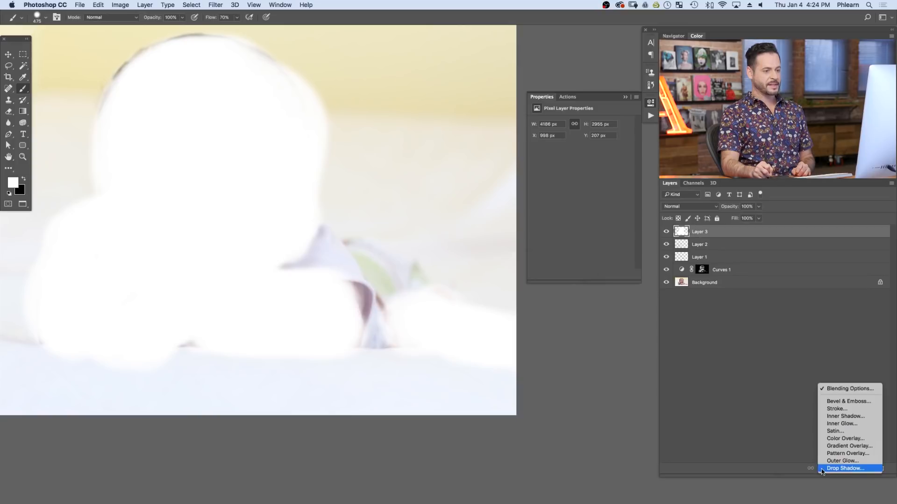
Step: In Blending Options, split the Underlying Layer black slider and raise it to 134
click(847, 469)
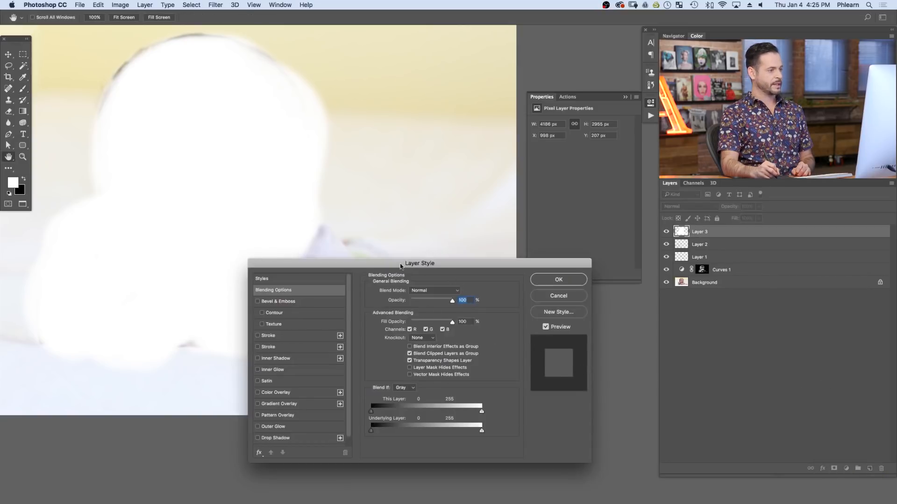
mouse_move(290, 225)
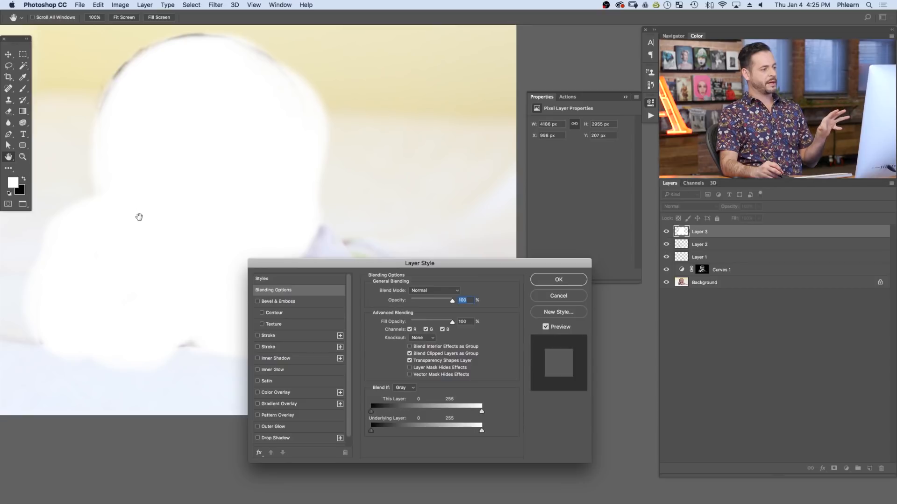
mouse_move(360, 415)
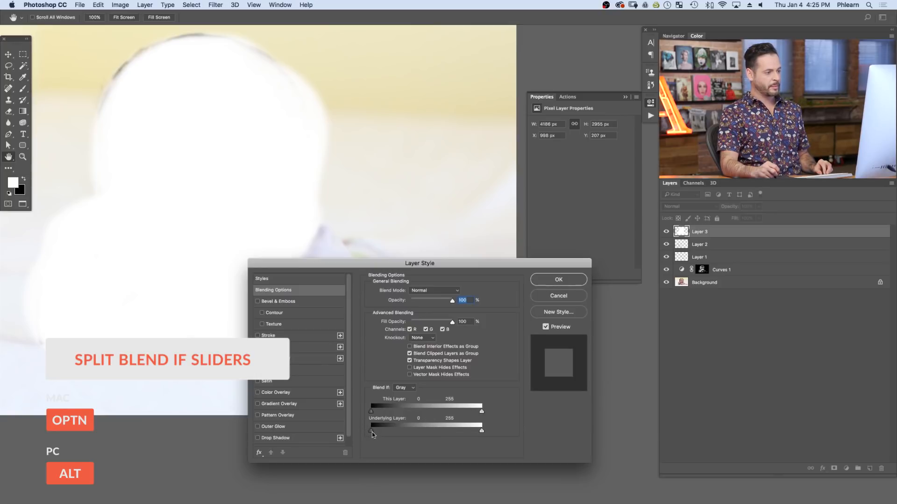
drag(370, 430, 377, 430)
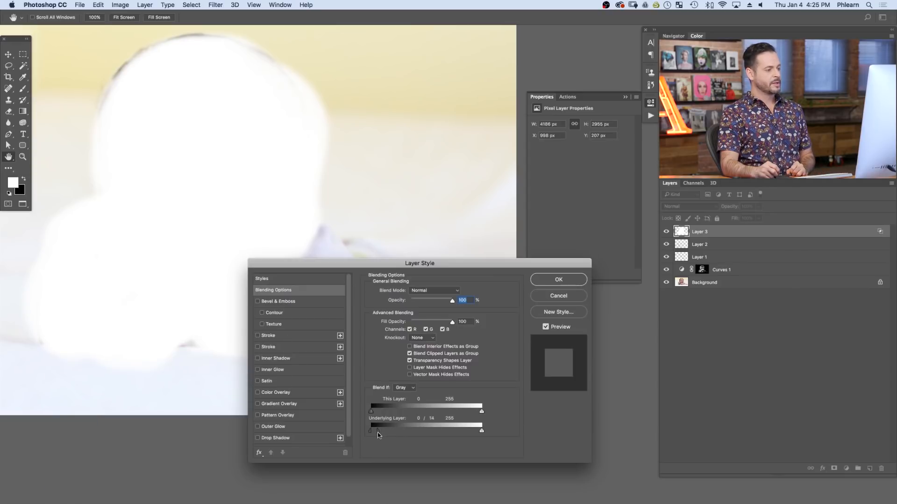
drag(372, 430, 391, 430)
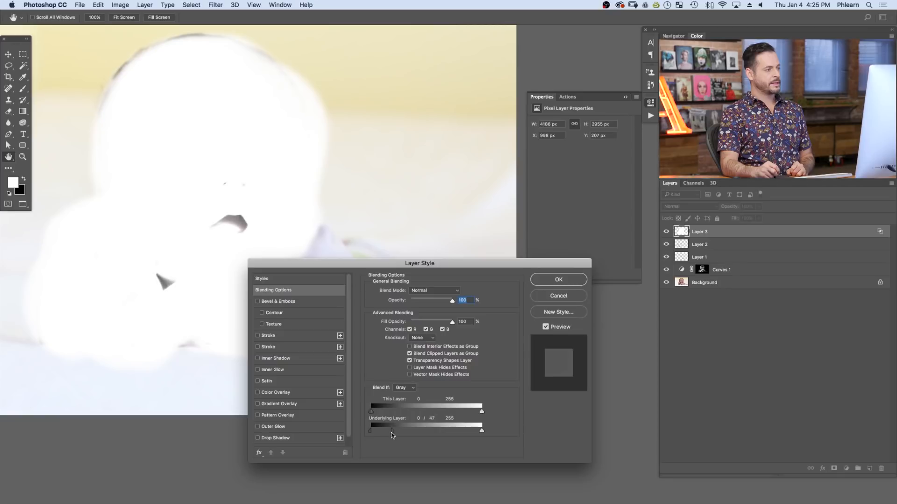
drag(392, 430, 422, 430)
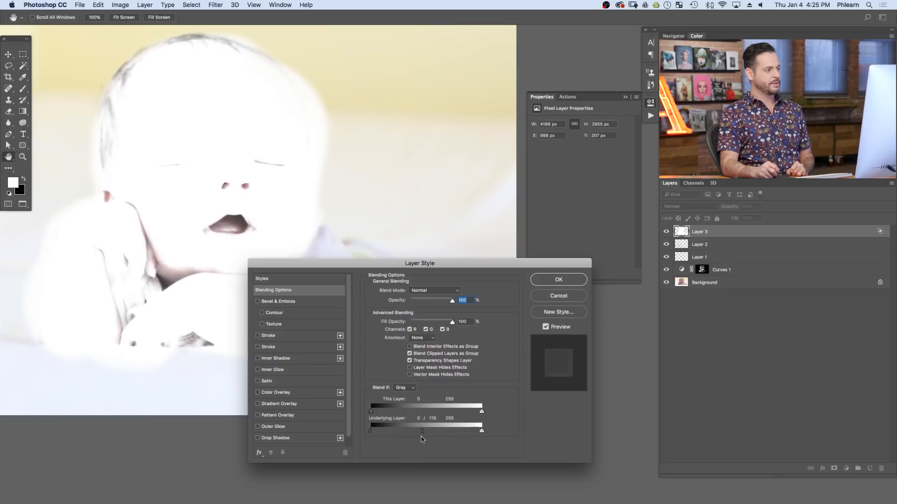
drag(424, 430, 422, 430)
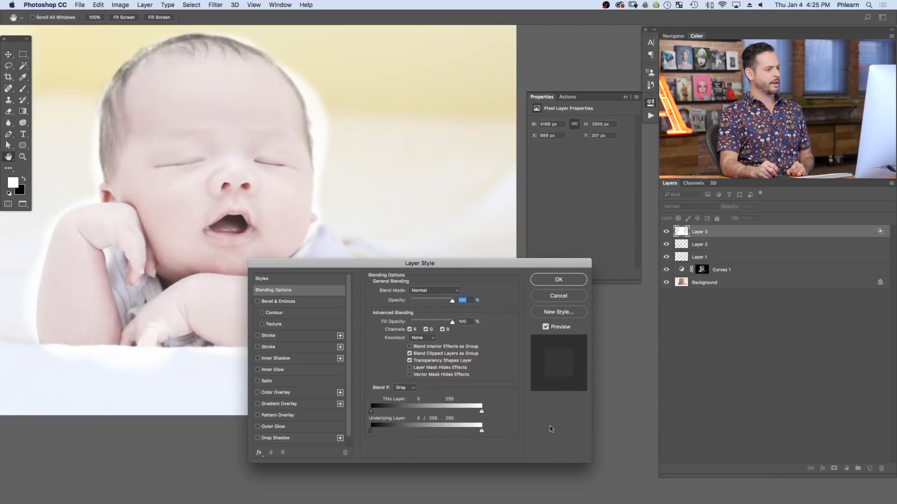
drag(370, 431, 402, 430)
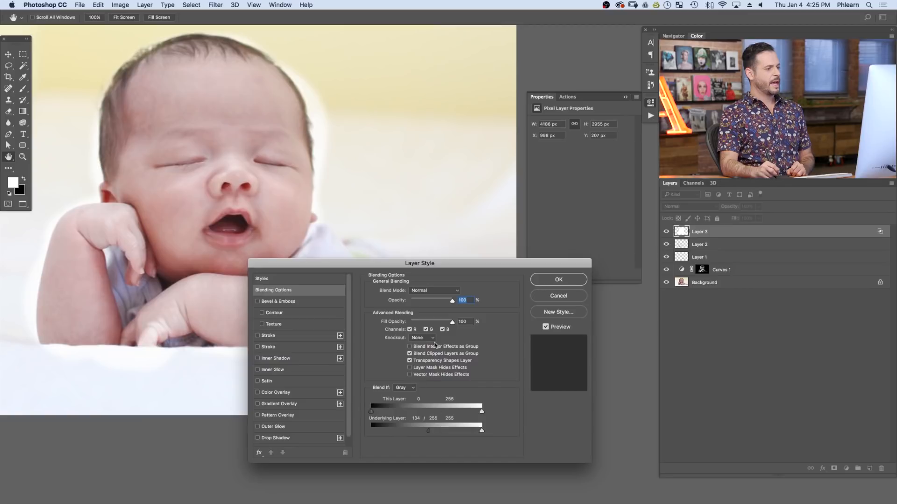
Step: Set the white layer's blend mode to Soft Light at about 48% opacity
click(434, 290)
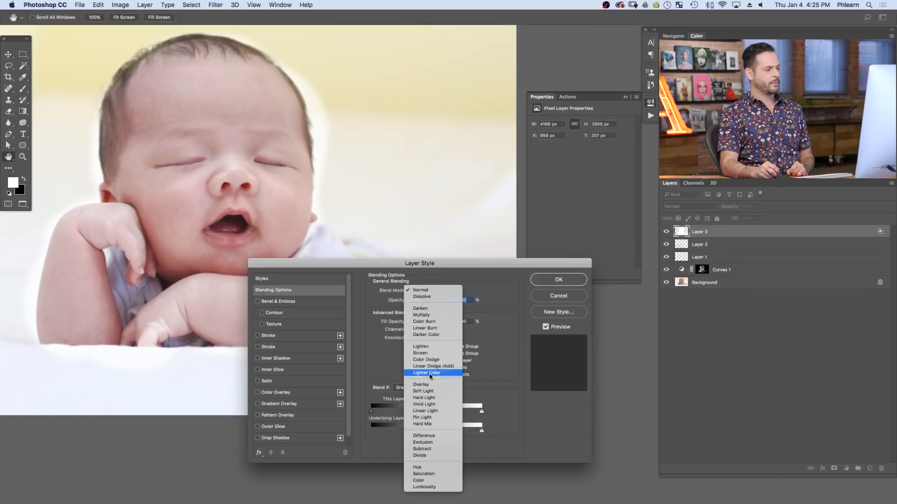
click(422, 391)
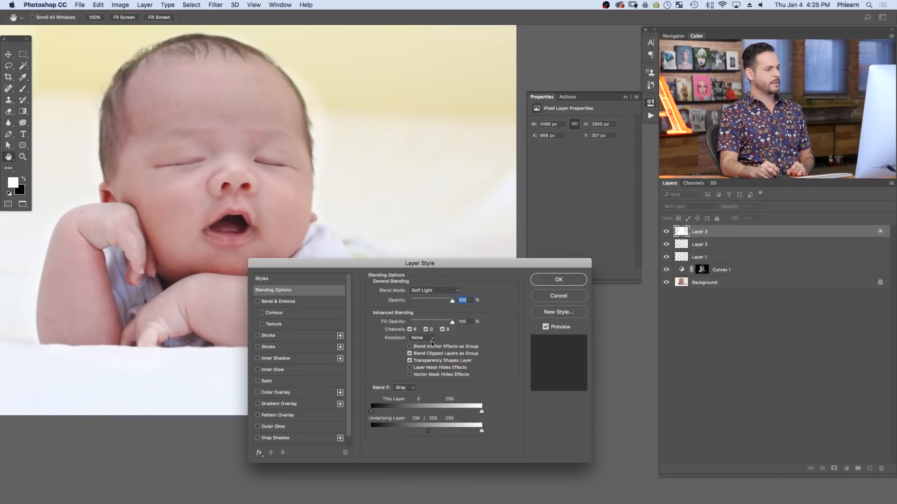
drag(450, 300, 437, 300)
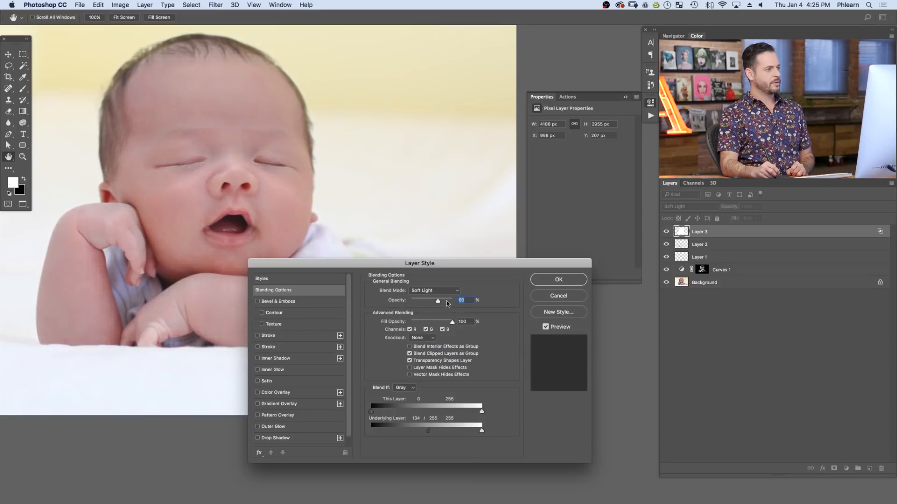
drag(437, 300, 452, 300)
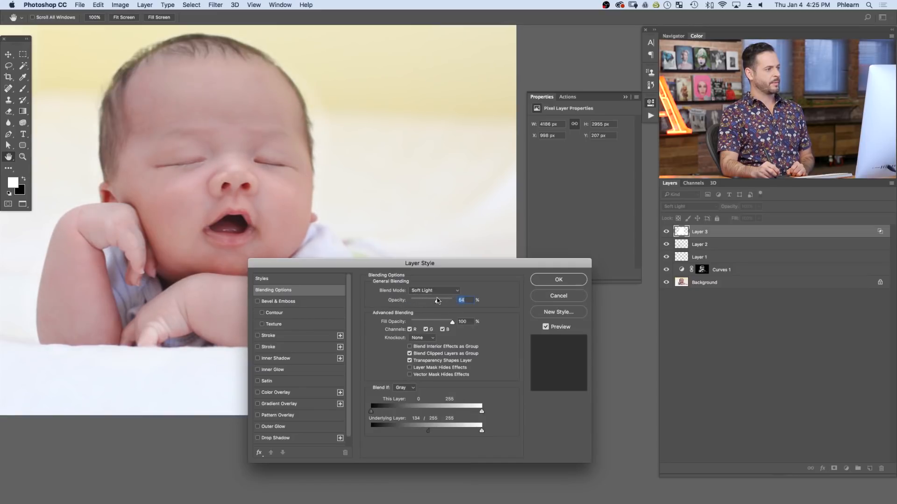
drag(451, 300, 431, 299)
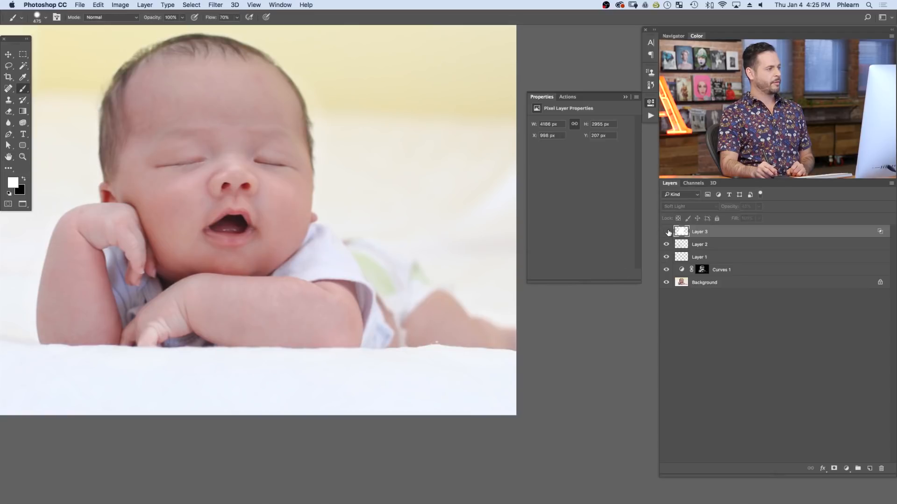
click(665, 232)
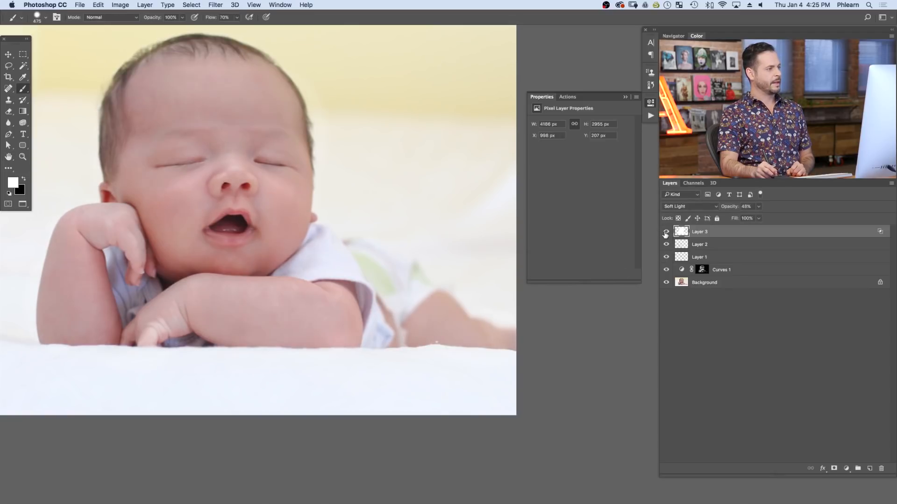
click(665, 232)
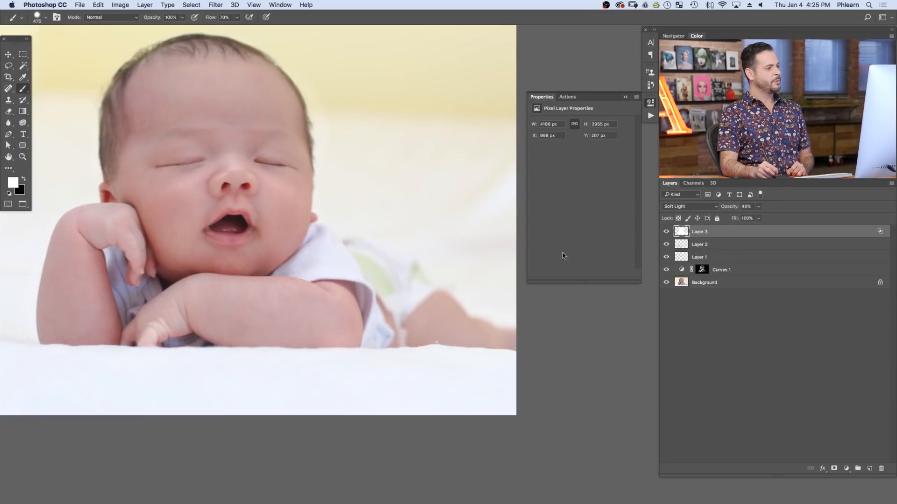
mouse_move(483, 280)
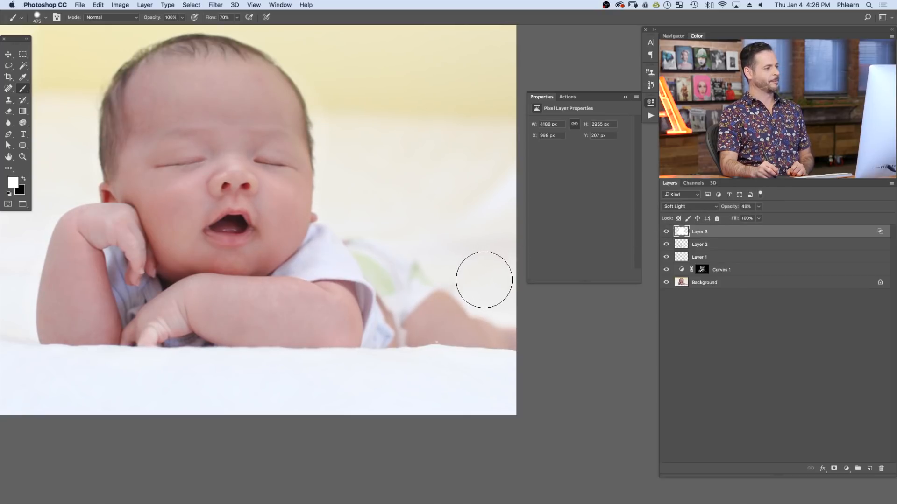